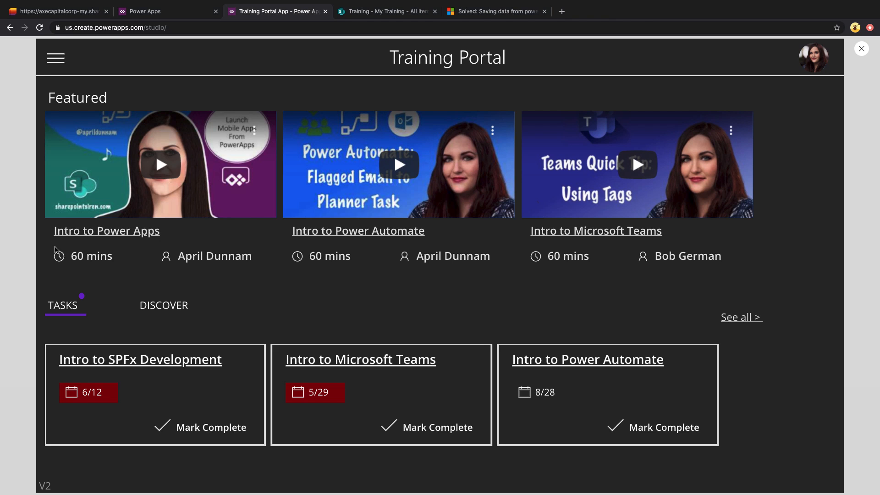
mouse_move(219, 256)
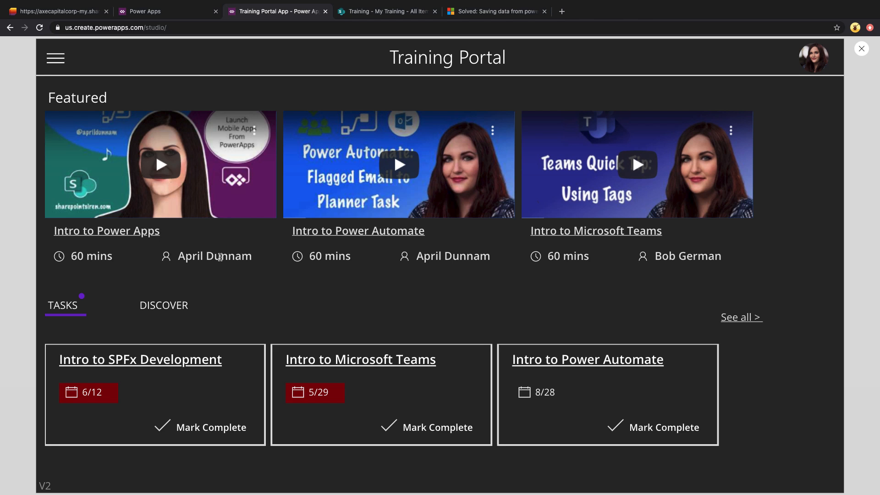
mouse_move(83, 320)
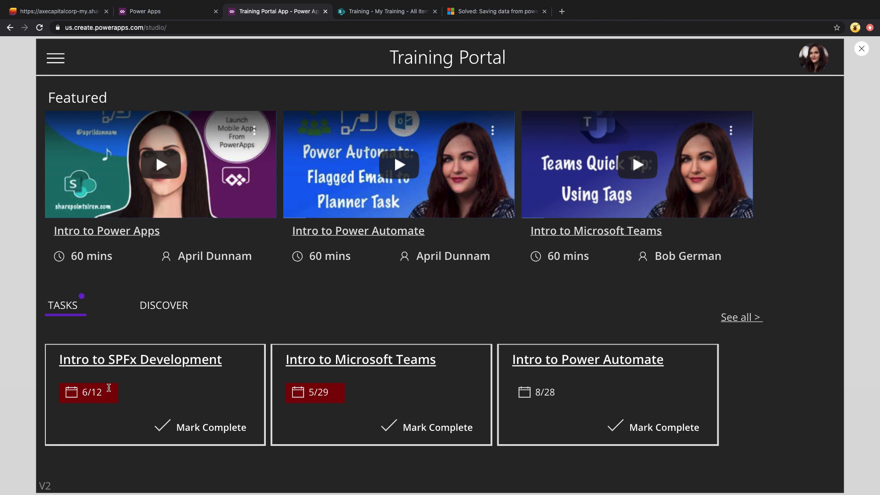
mouse_move(557, 398)
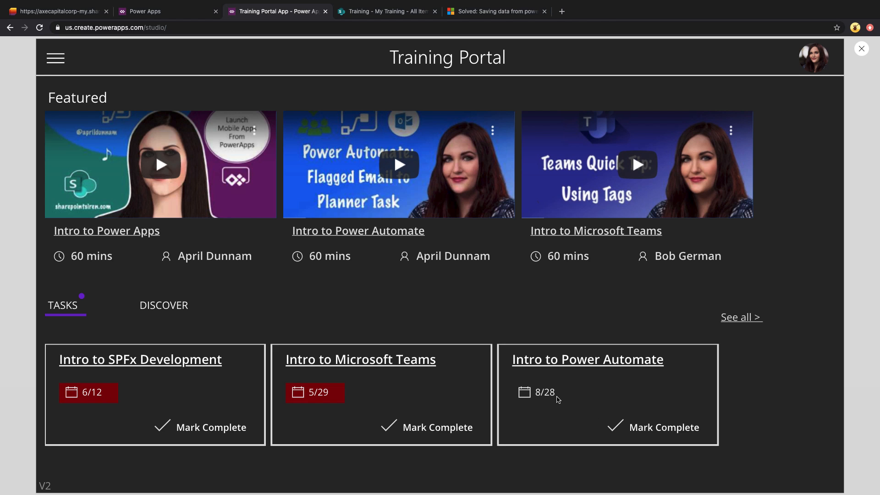
mouse_move(604, 373)
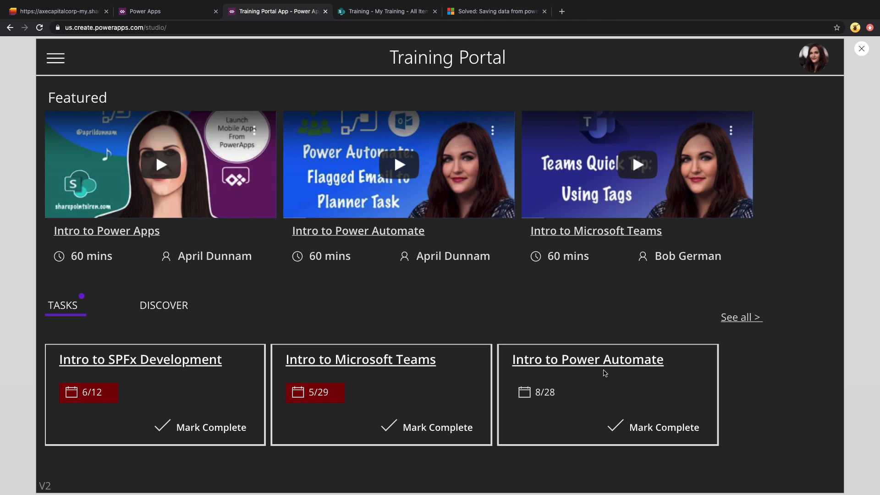
Show the Discover training videos on the home screen instead of the task cards
left_click(164, 304)
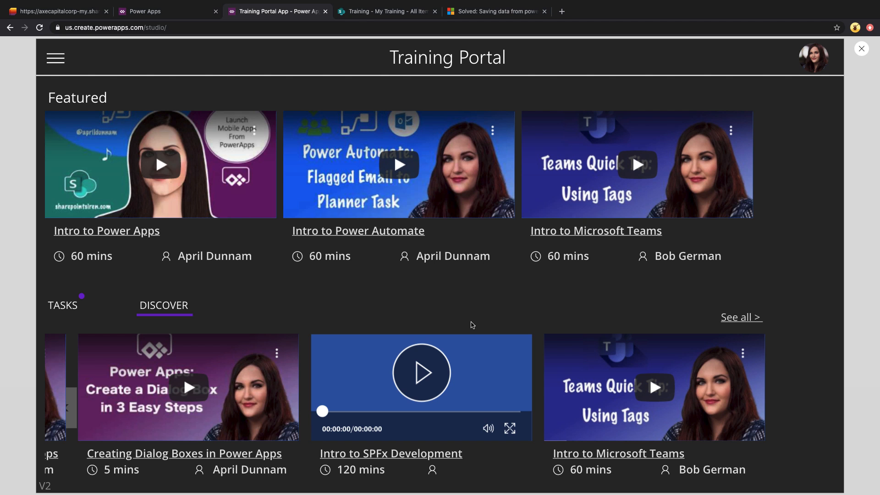
mouse_move(749, 317)
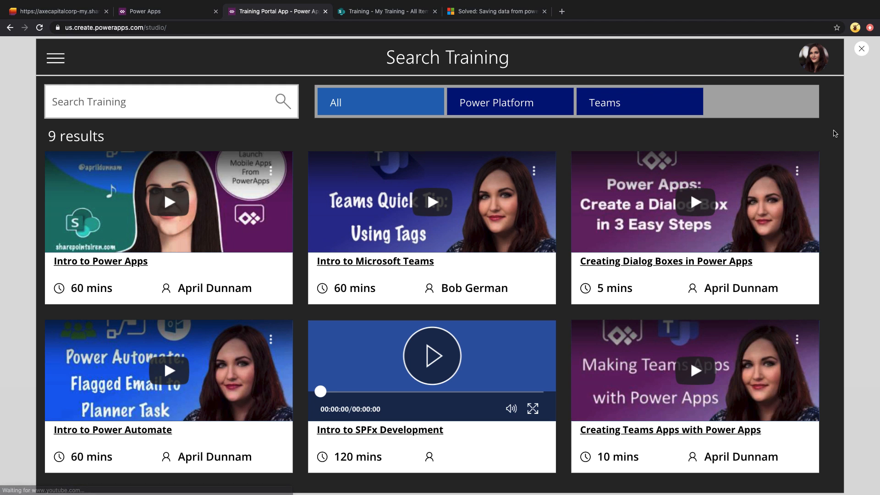
mouse_move(762, 308)
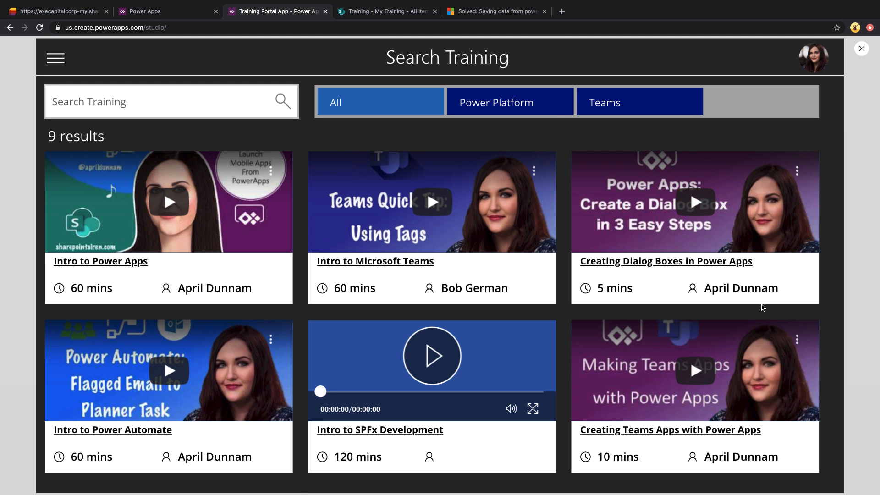
mouse_move(510, 102)
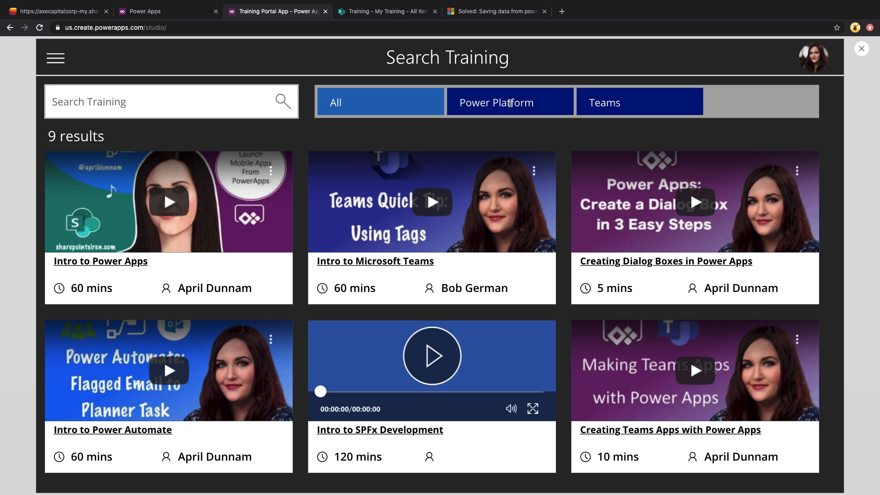
Filter the Search Training list to the Power Platform category, then move on to Search Tasks
left_click(509, 101)
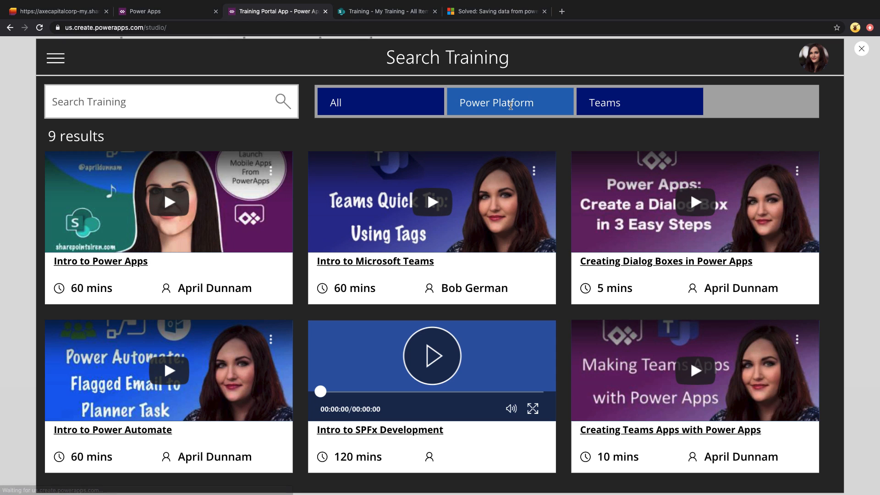
left_click(639, 101)
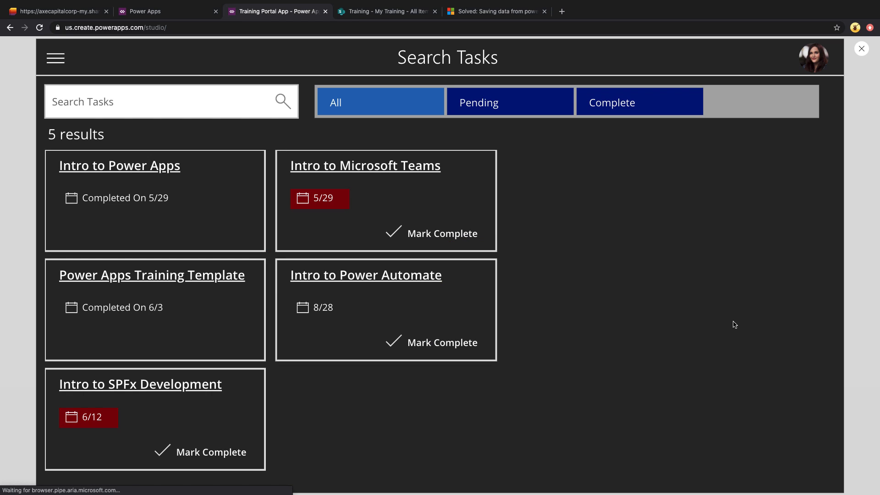
mouse_move(141, 214)
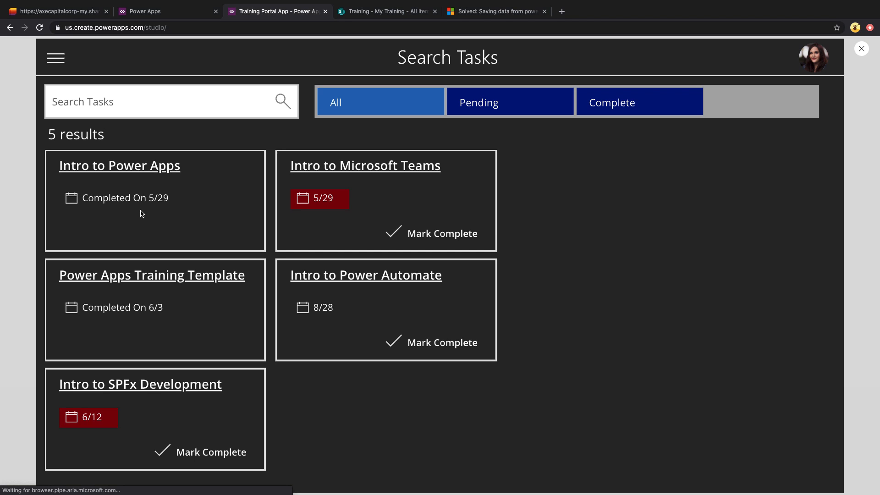
mouse_move(504, 309)
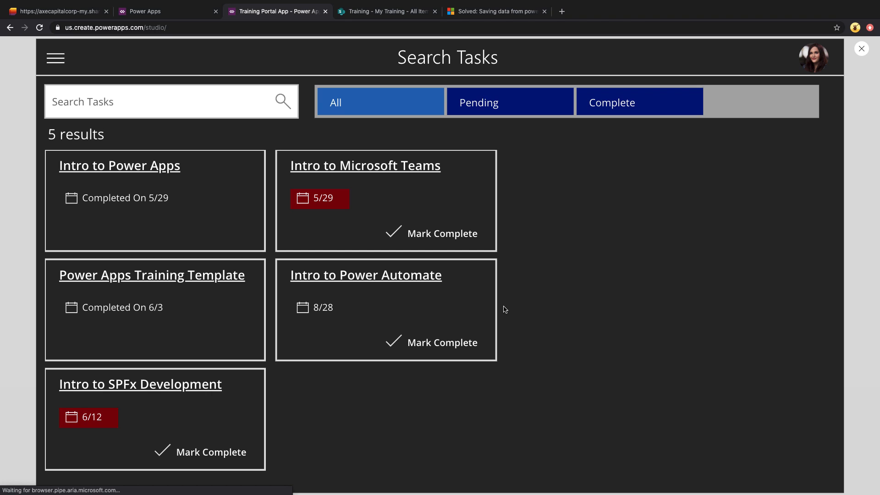
mouse_move(274, 359)
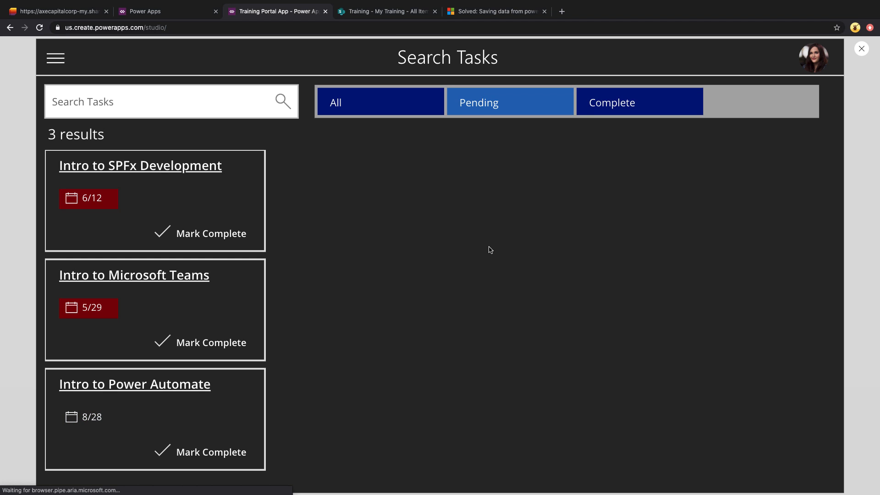
mouse_move(486, 249)
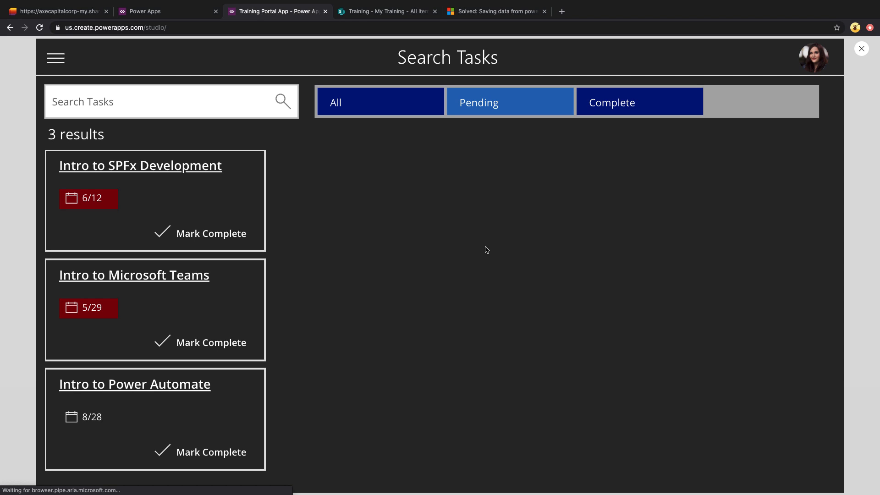
mouse_move(162, 389)
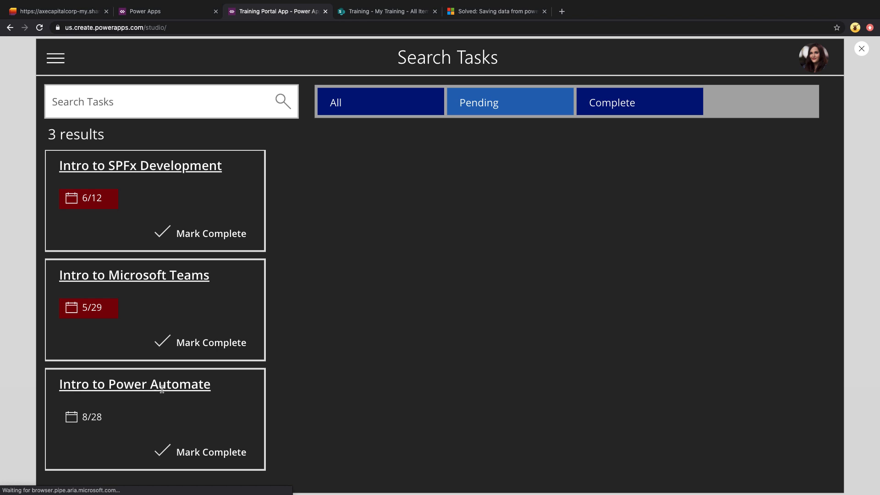
Open the Intro to Power Automate training details from the pending tasks
left_click(134, 383)
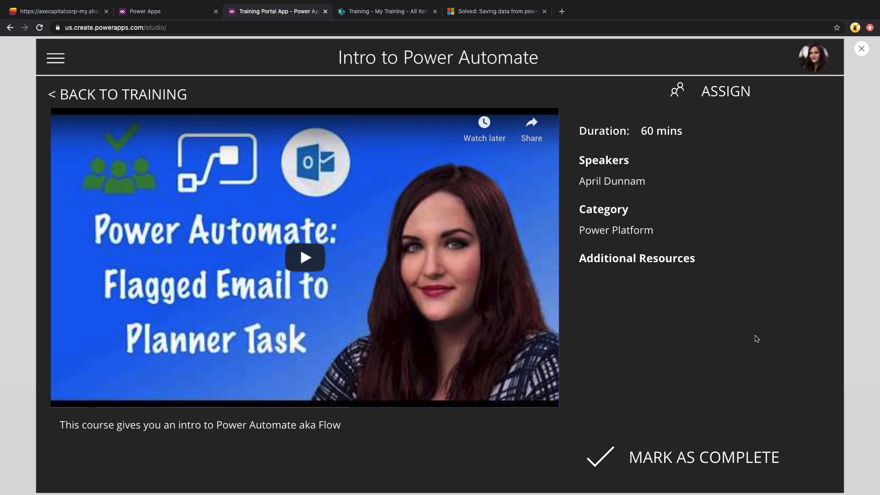
mouse_move(452, 446)
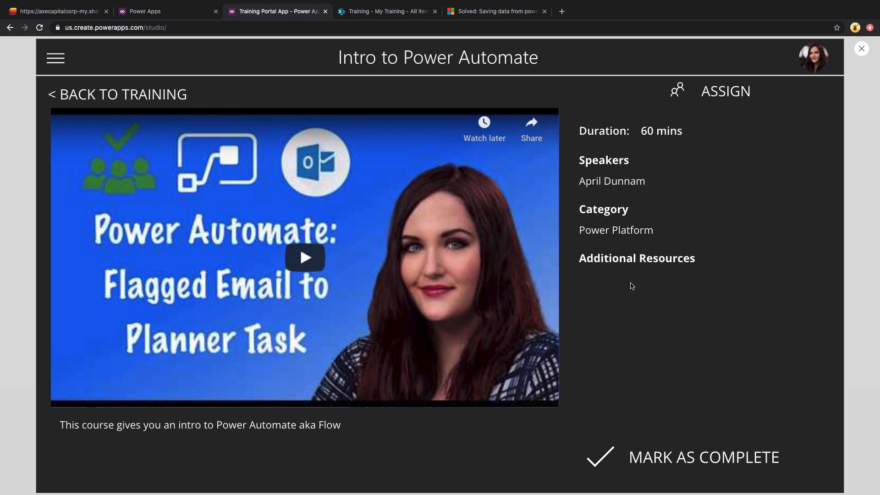
Tick the completion checkbox on the Creating Dialog Boxes acknowledgement form
left_click(304, 257)
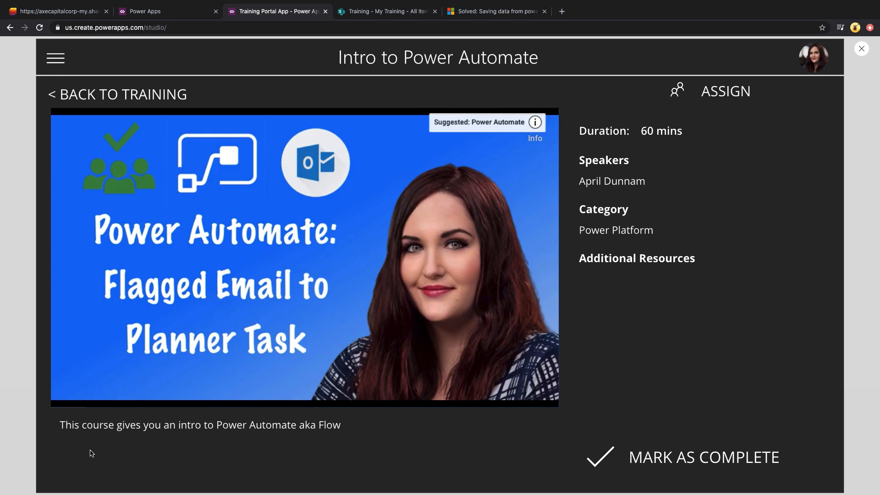
left_click(304, 257)
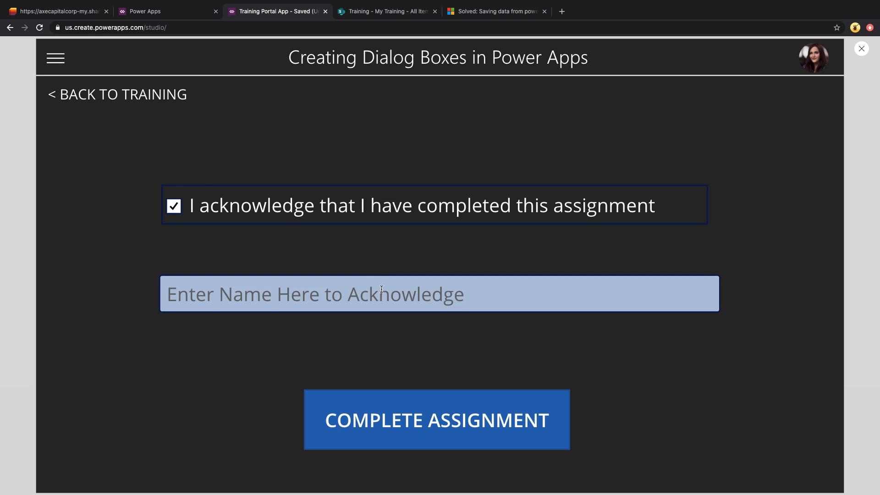
Sign the acknowledgement as April Dunnam and complete the assignment
type("April")
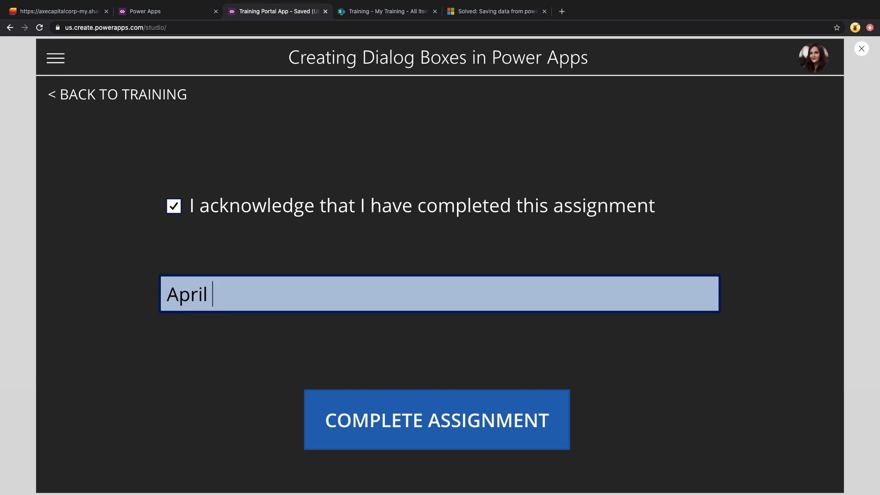
type("Dunnam")
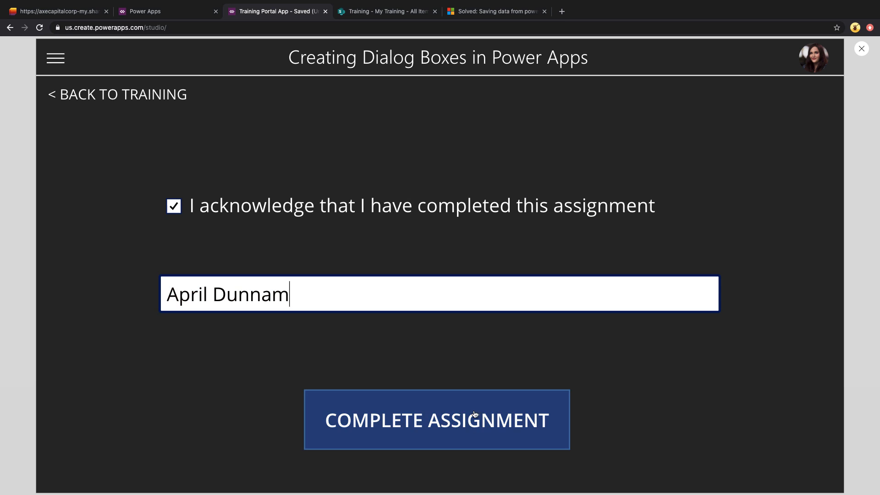
left_click(436, 420)
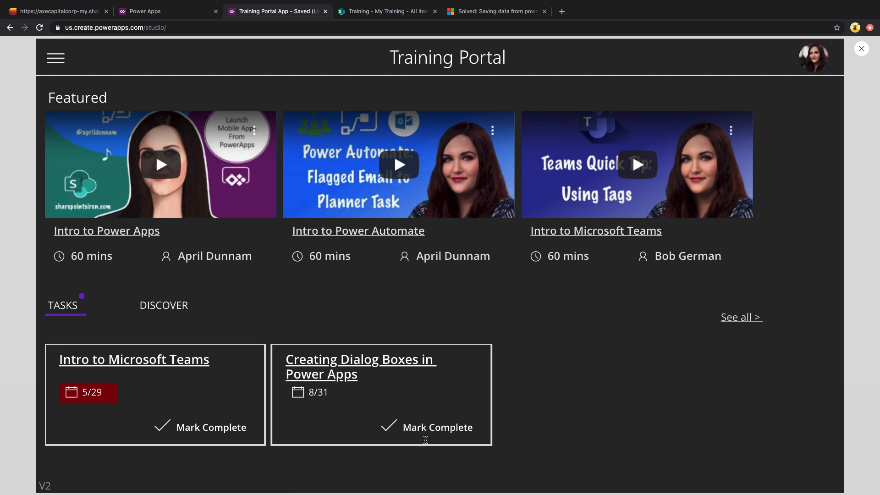
Show only the four completed trainings on the Search Tasks screen
left_click(55, 57)
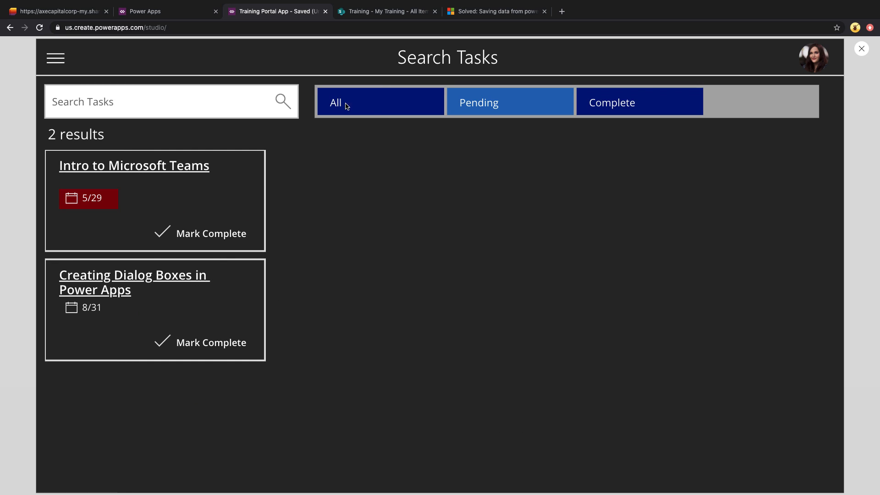
left_click(638, 102)
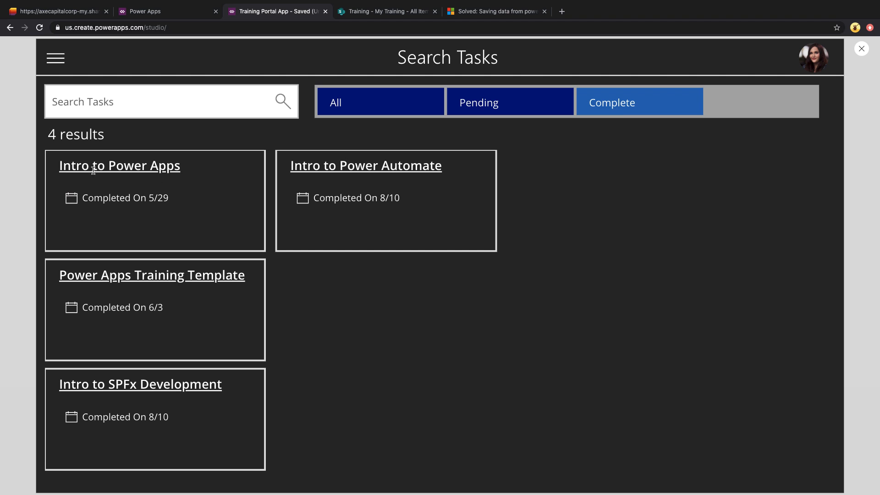
mouse_move(167, 211)
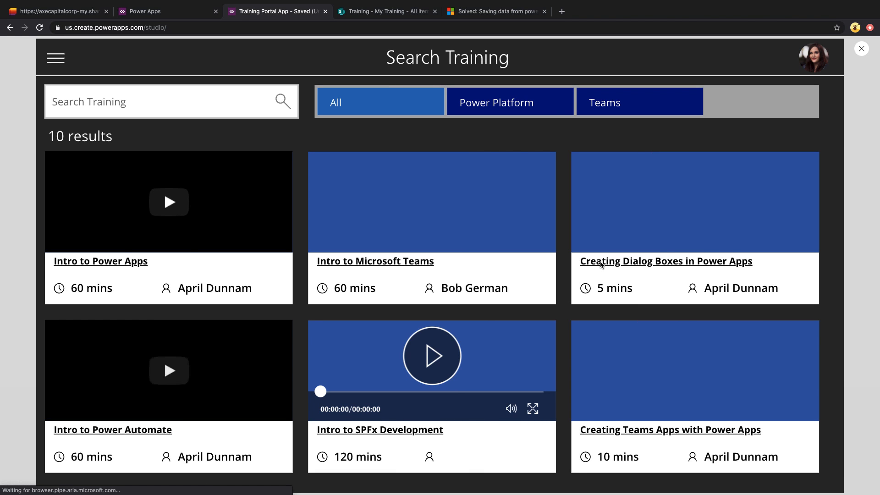
Open Power Apps Branding, UX and Design Tips from the Power Platform list and start assigning it
left_click(508, 101)
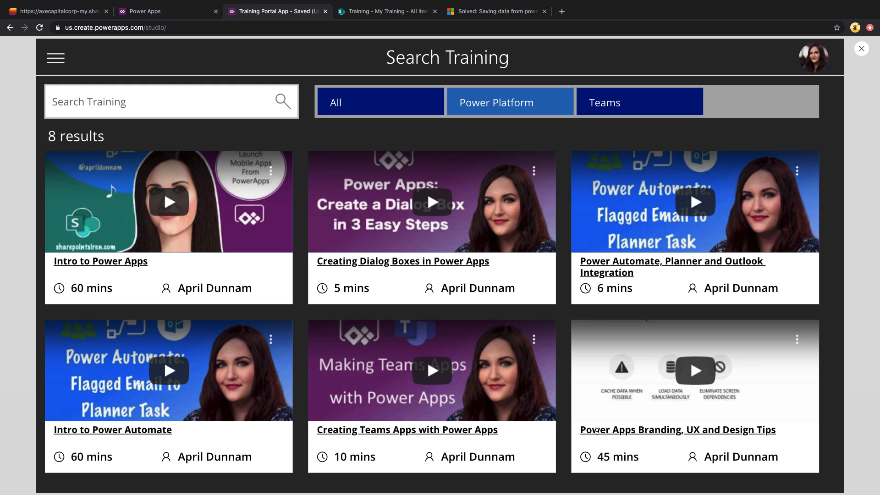
left_click(676, 430)
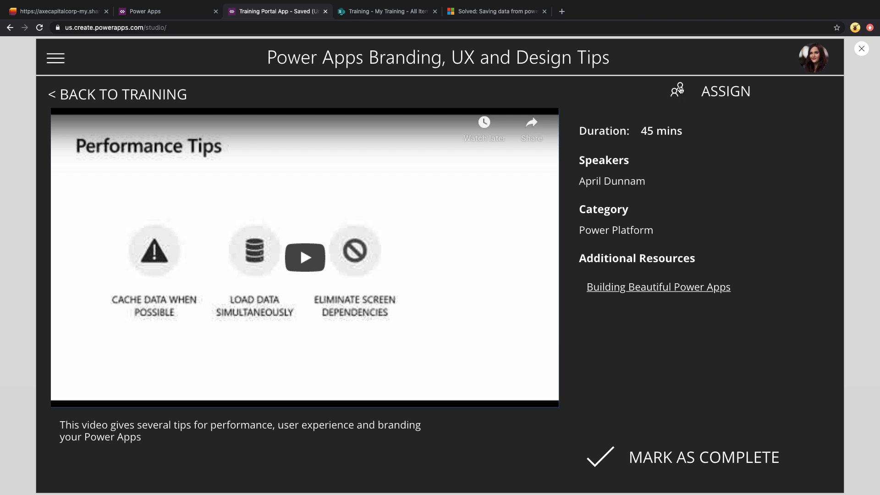
left_click(725, 91)
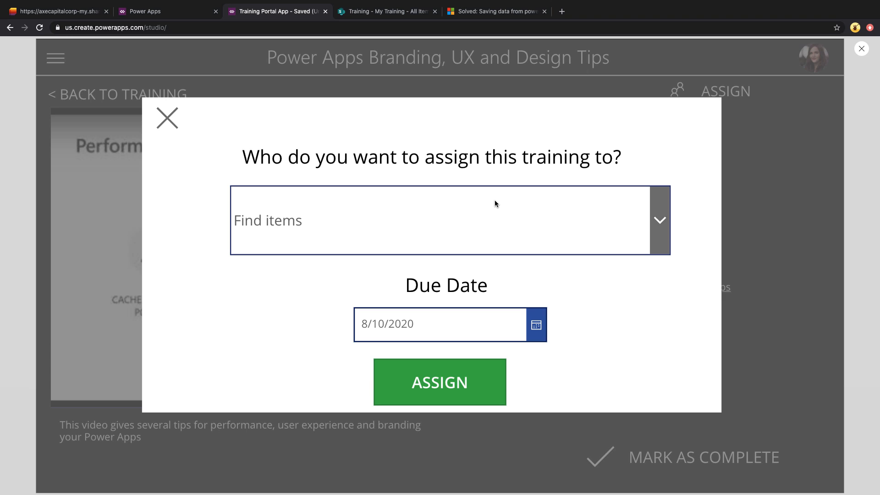
mouse_move(380, 233)
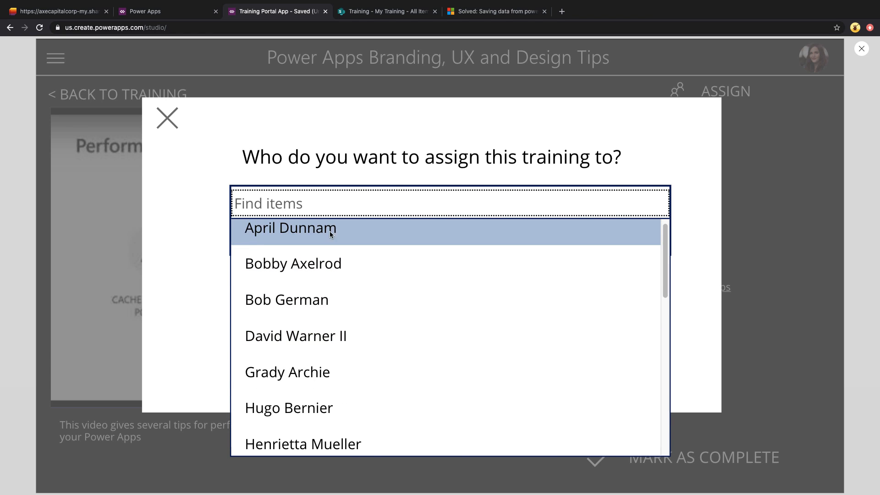
mouse_move(289, 371)
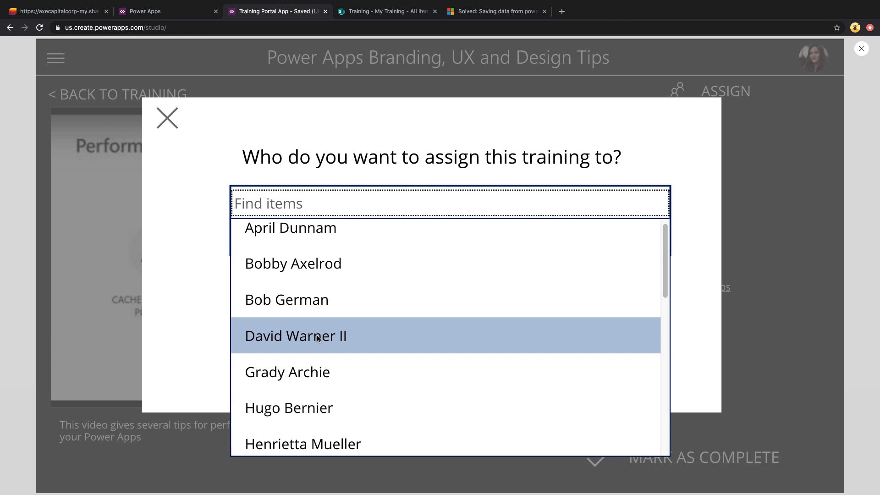
Add two more assignees for three total, set the due date to 9/15/2020 and assign
left_click(288, 407)
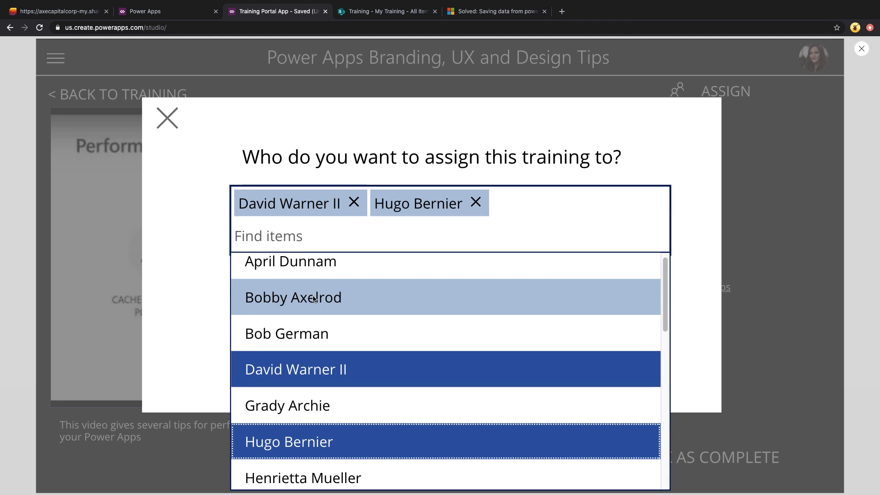
left_click(291, 261)
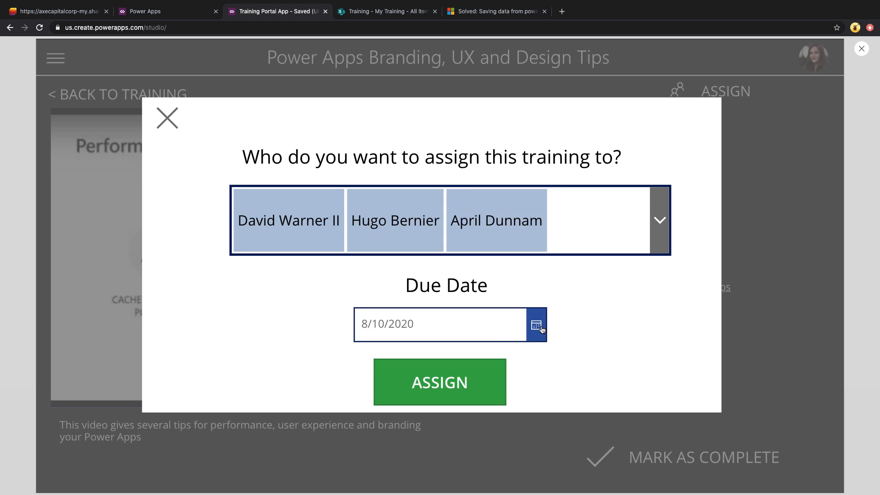
left_click(536, 324)
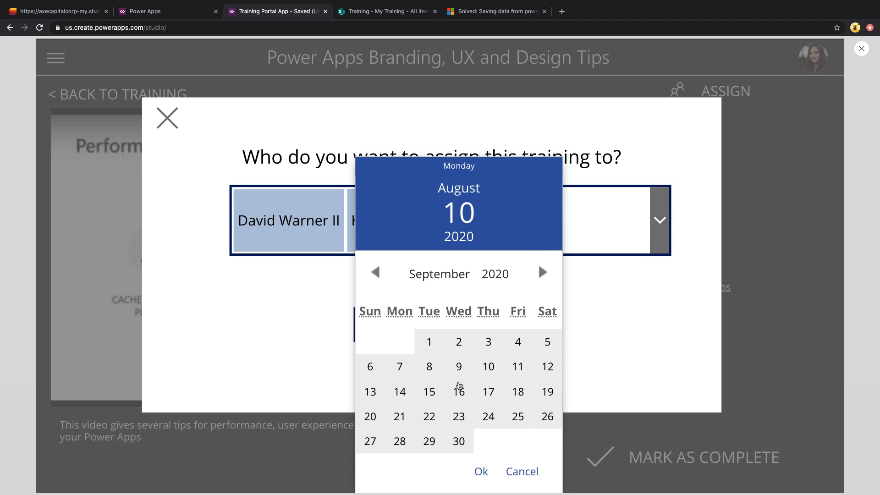
left_click(429, 391)
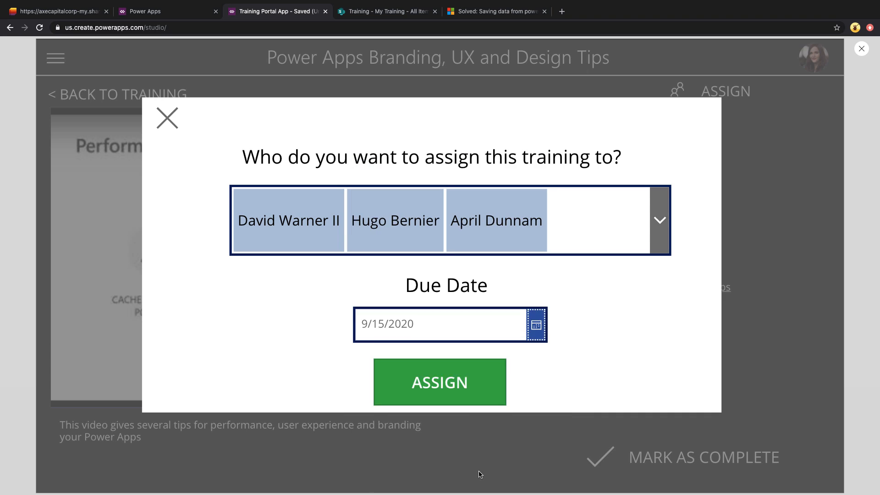
left_click(167, 118)
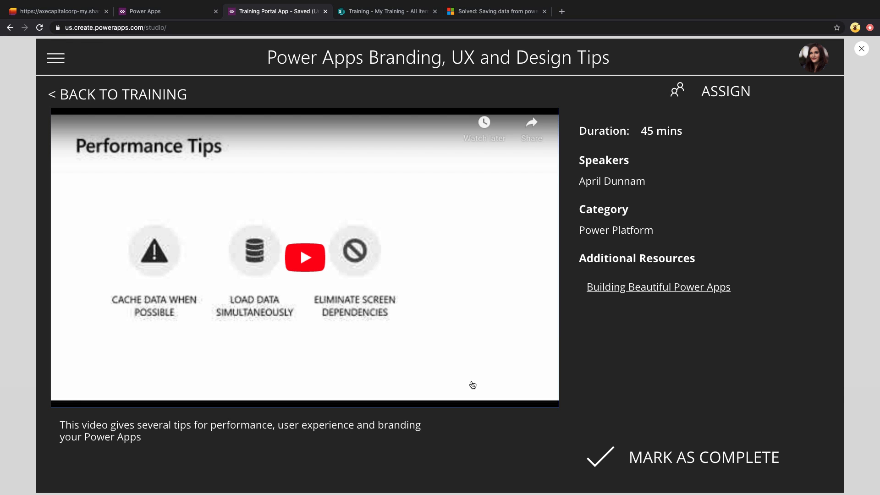
mouse_move(91, 91)
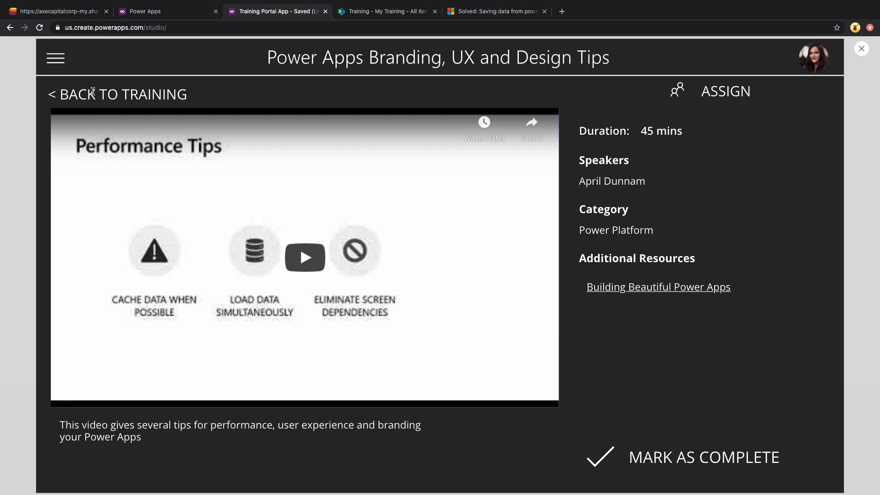
left_click(55, 58)
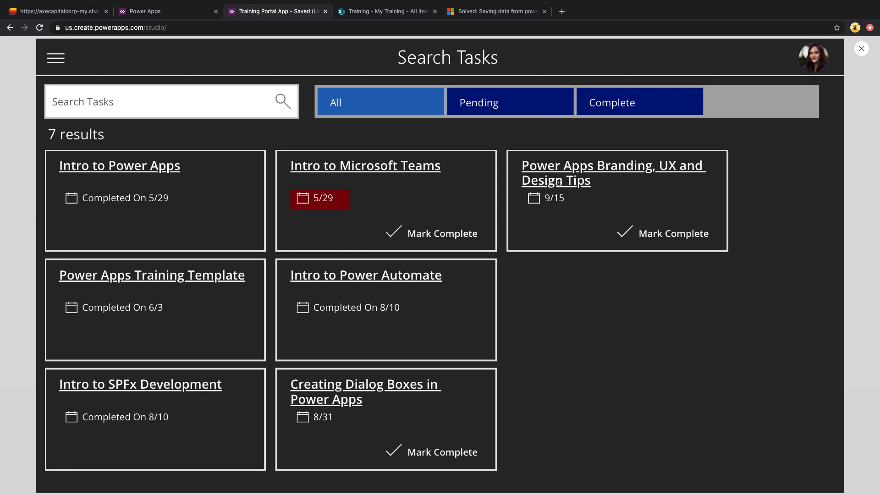
mouse_move(563, 281)
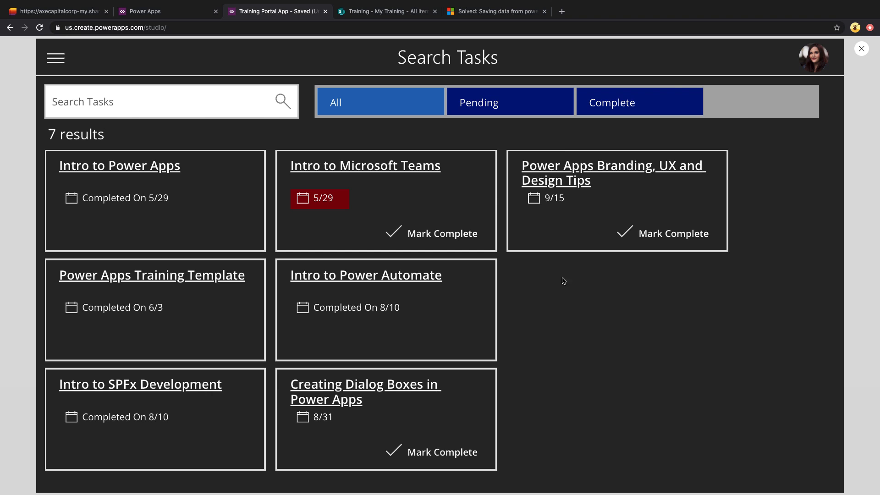
left_click(613, 173)
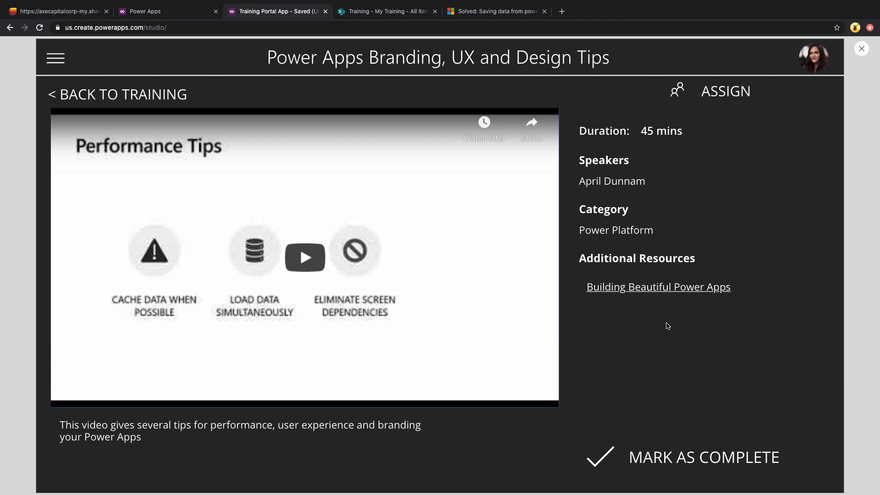
mouse_move(646, 264)
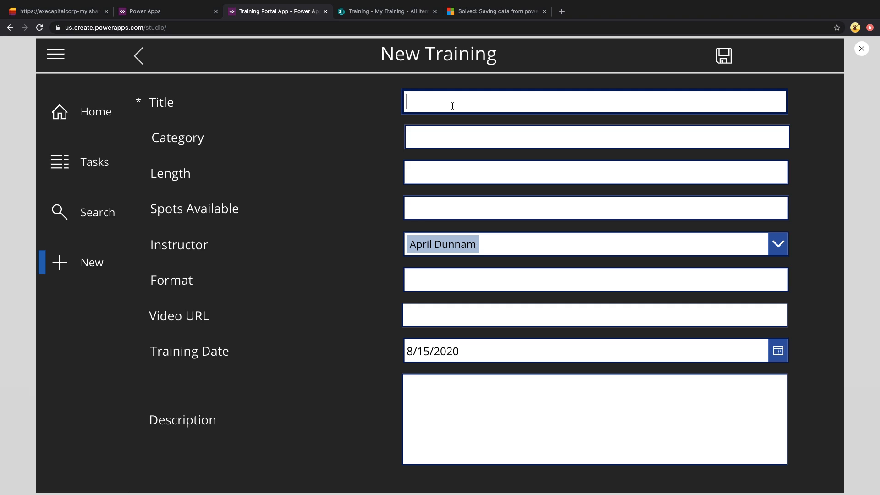
Title the new training 'Intro to Power Virtual Agents' and return to the studio editor
type("Intro to Power Virtual Agents")
left_click(596, 137)
type("Power Platform")
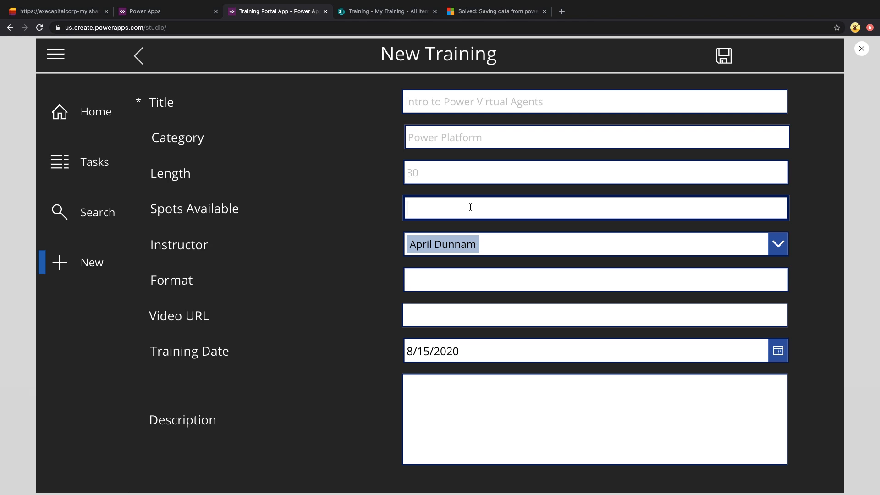
left_click(594, 314)
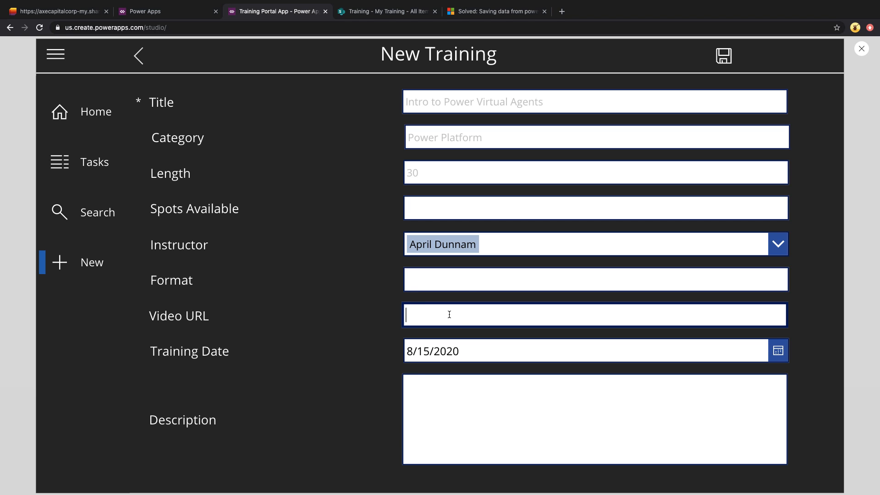
left_click(594, 418)
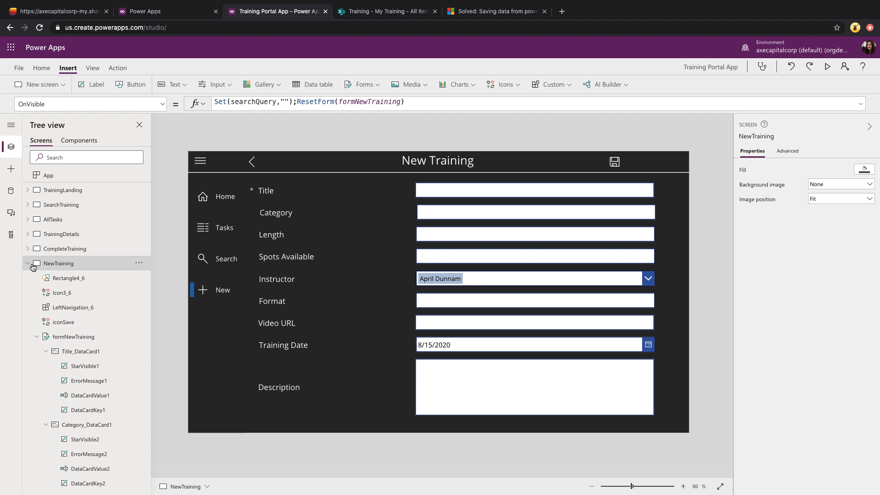
Collapse NewTraining, select the TrainingLanding screen and expand its controls list
left_click(27, 263)
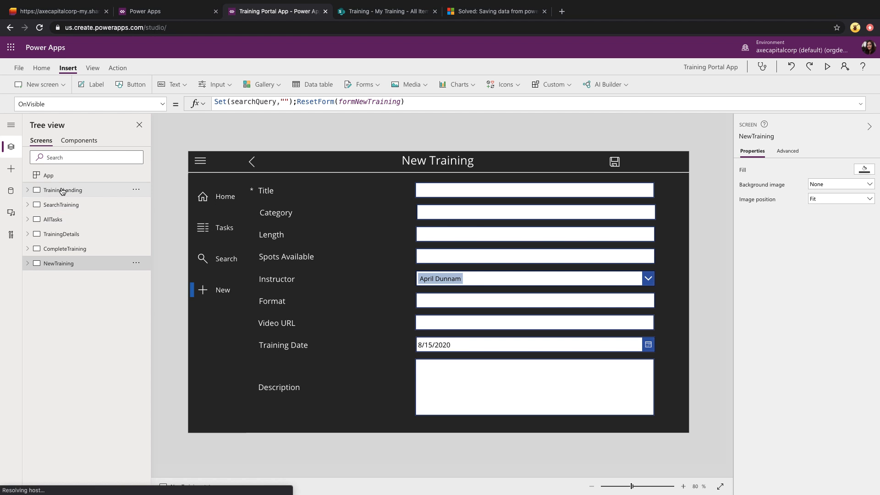
left_click(827, 66)
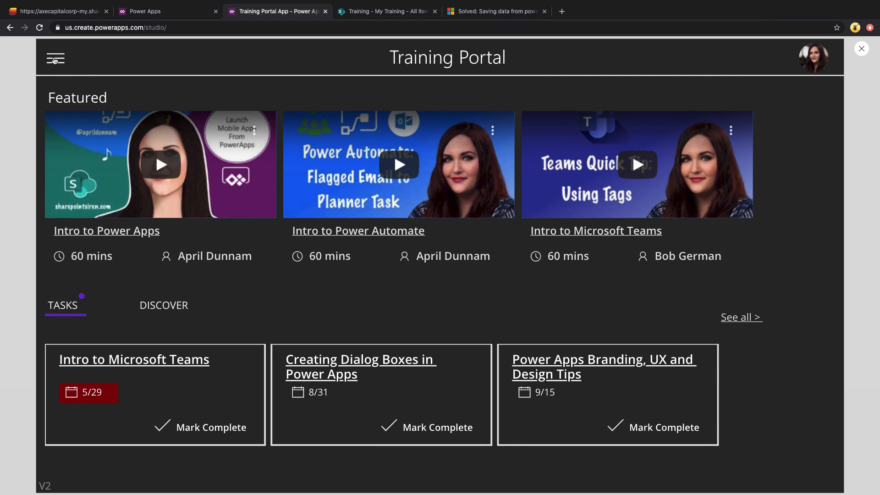
left_click(55, 58)
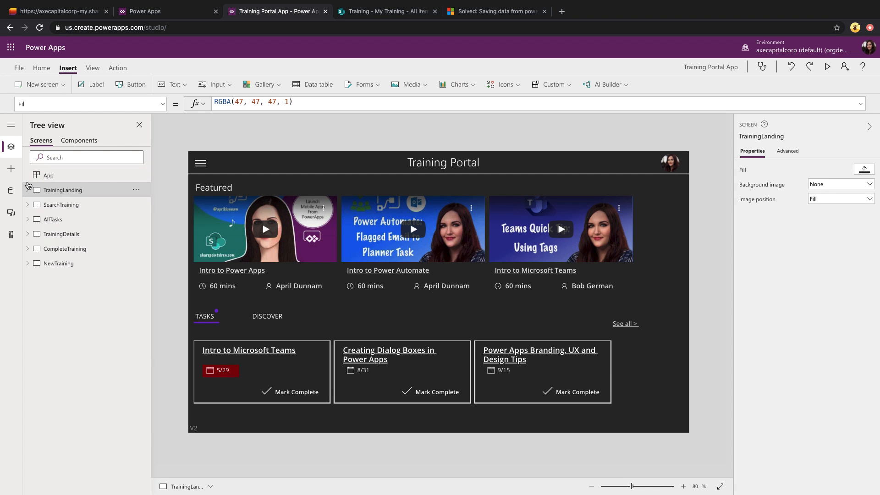
left_click(27, 190)
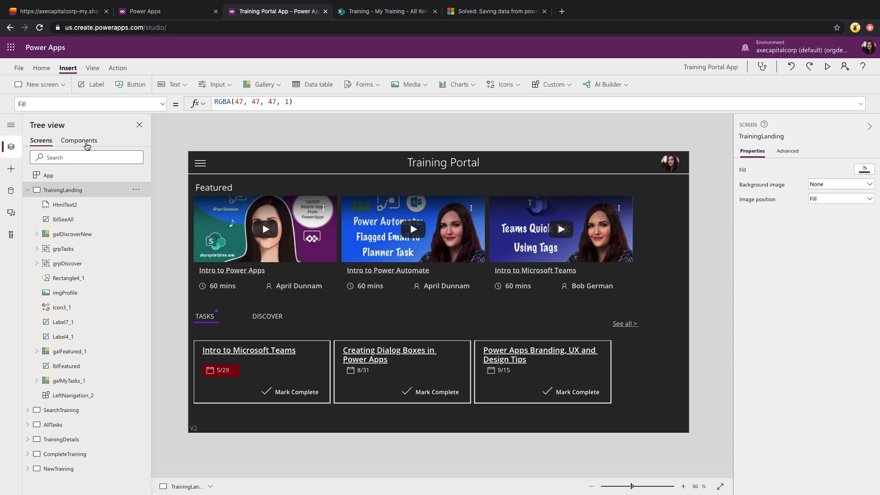
left_click(79, 140)
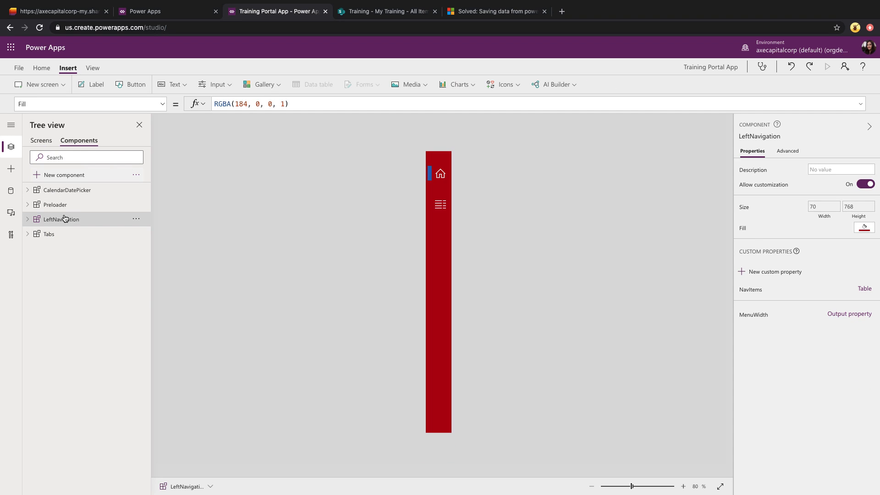
mouse_move(287, 286)
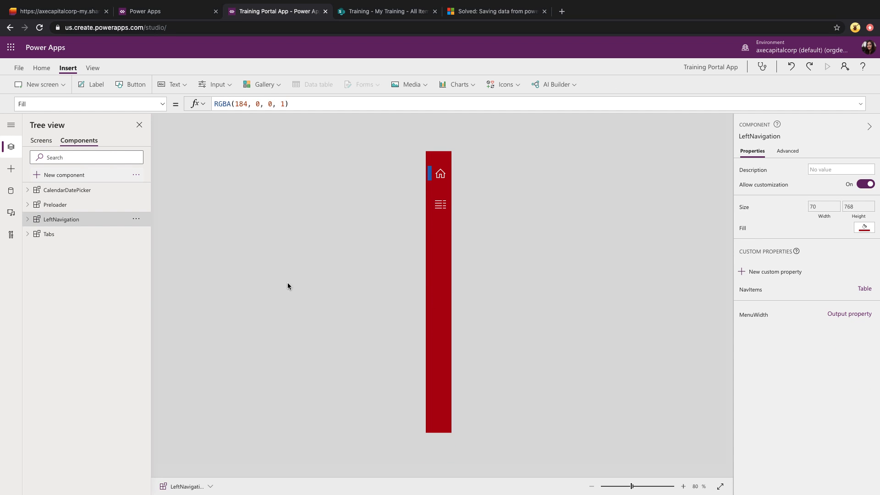
left_click(26, 219)
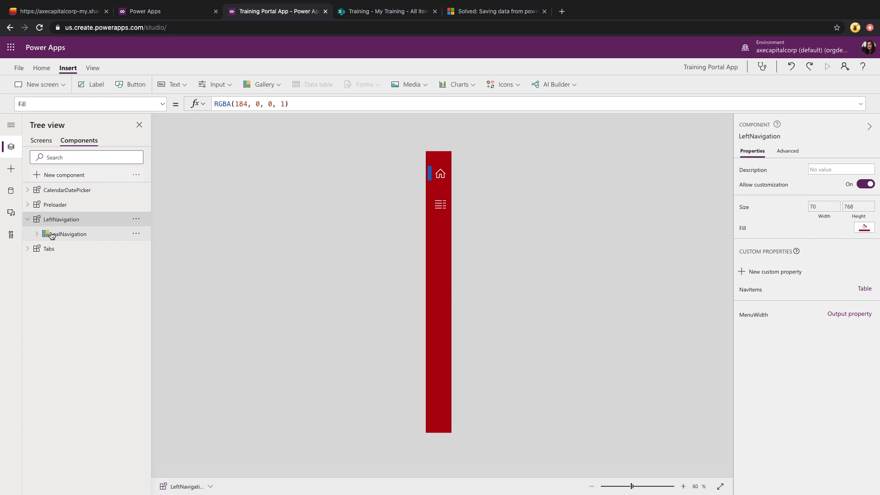
left_click(69, 233)
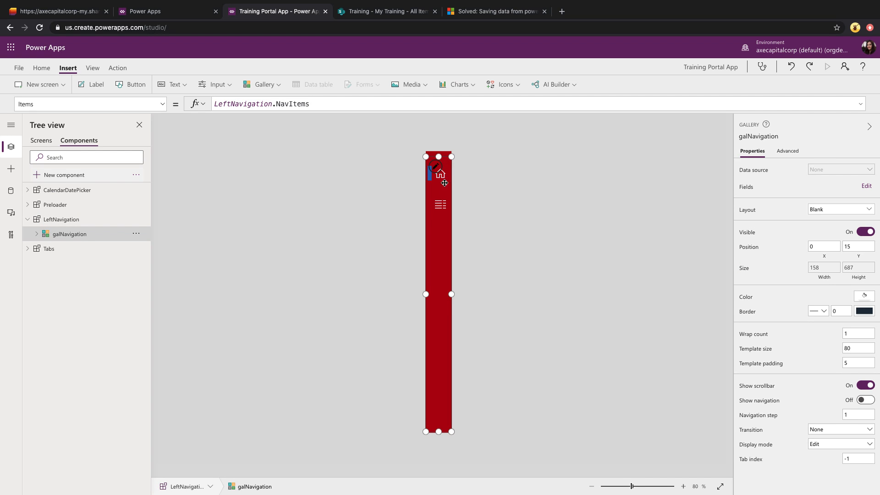
left_click(63, 219)
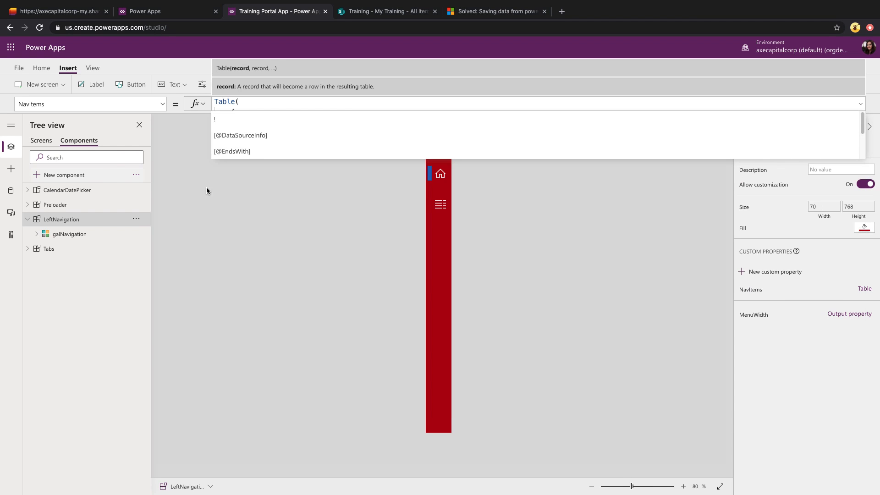
left_click(40, 140)
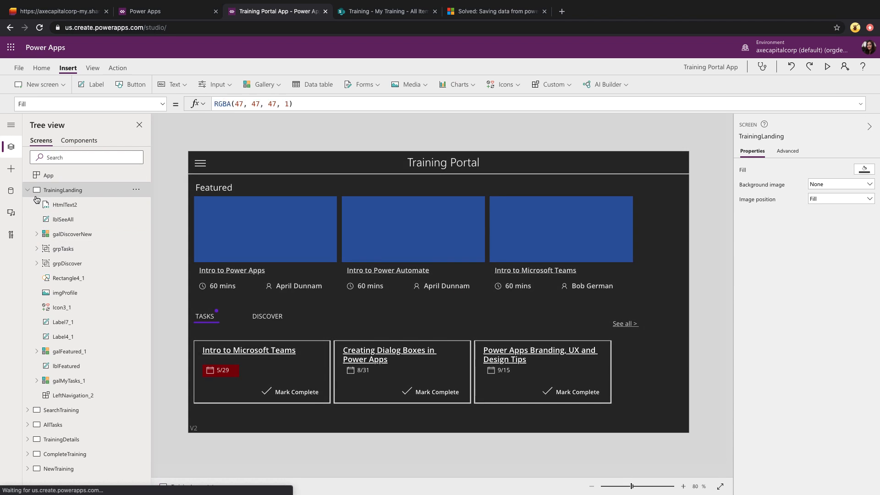
Review the hamburger icon's menu-toggle OnSelect formula and run the app to try it
left_click(63, 307)
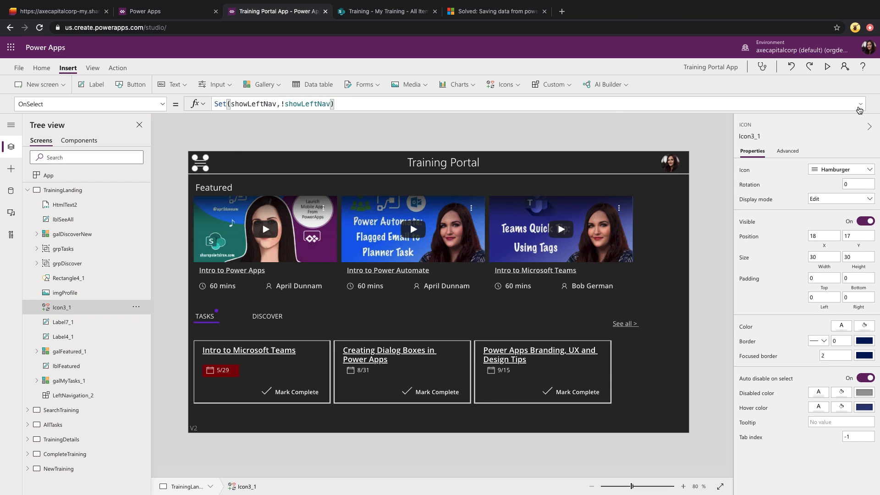
left_click(284, 104)
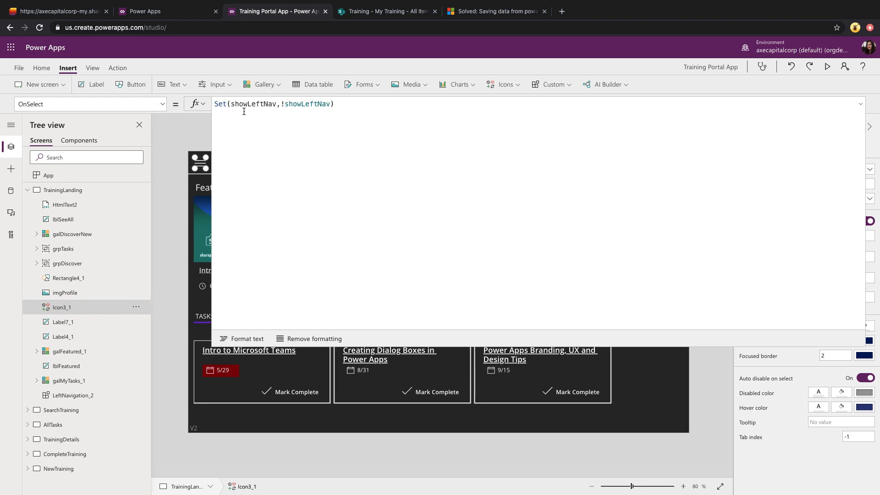
mouse_move(286, 114)
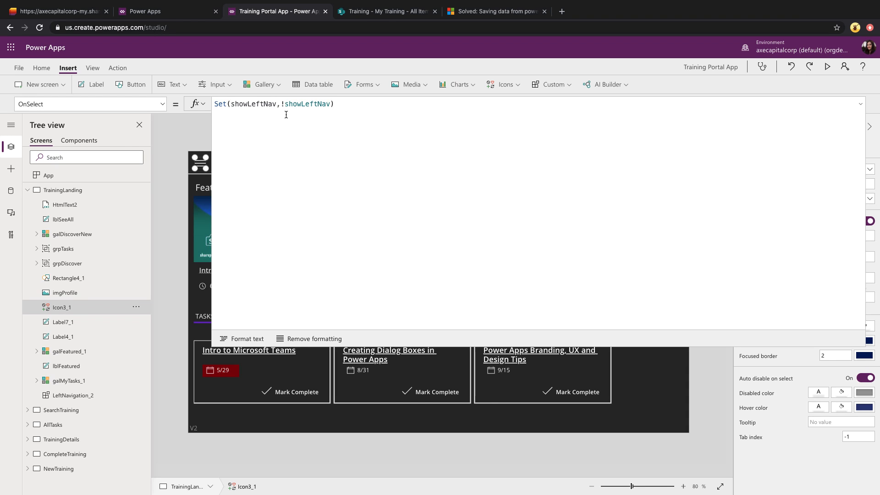
mouse_move(396, 140)
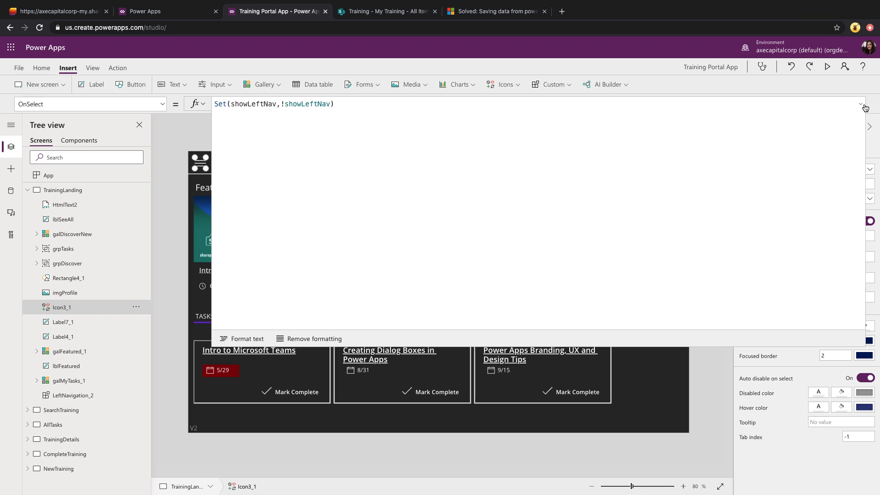
mouse_move(865, 108)
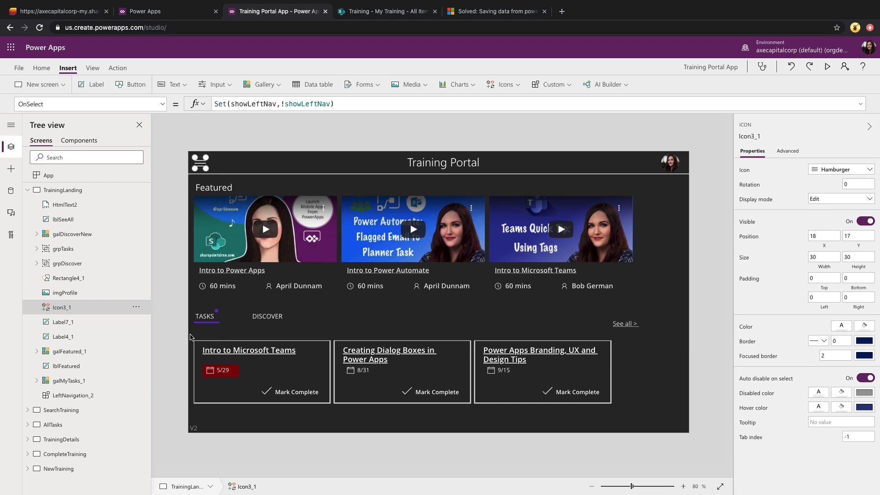
left_click(73, 395)
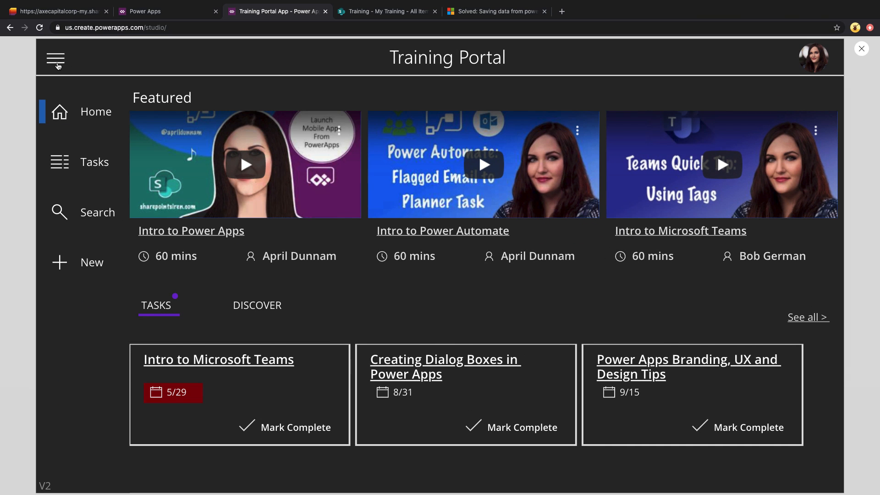
mouse_move(59, 66)
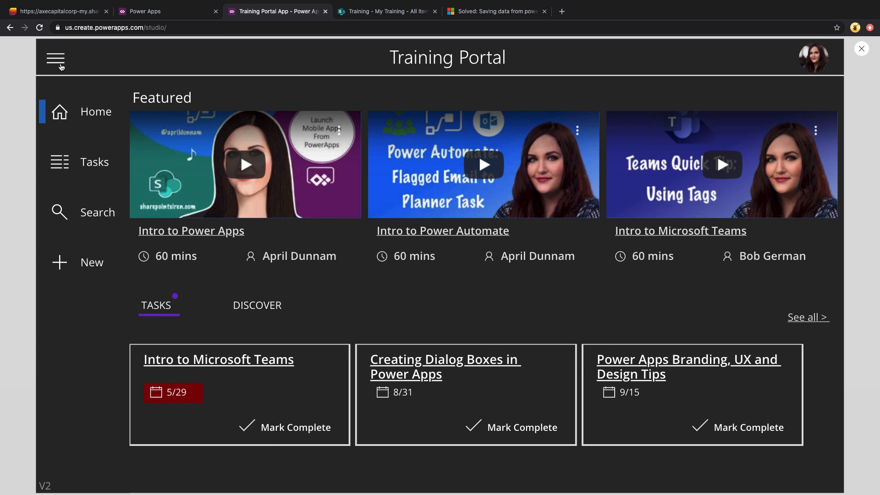
mouse_move(856, 50)
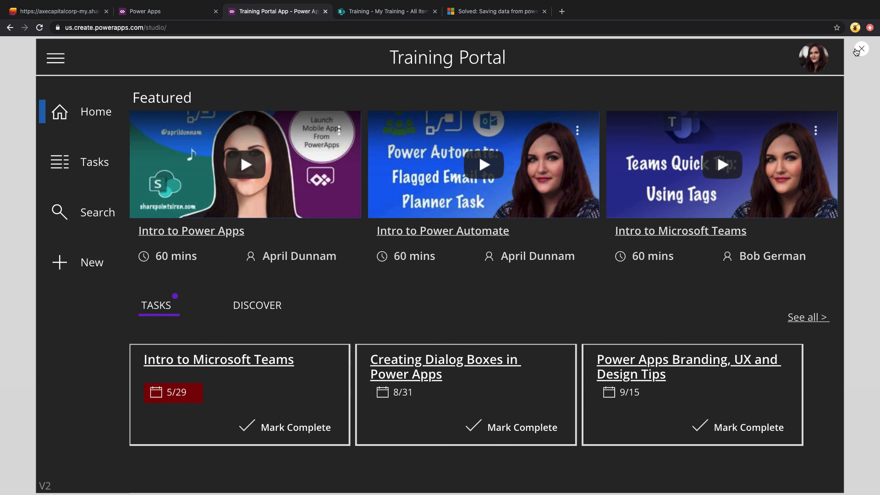
Review the TrainingLanding screen's galMyTasks_1 Items filter and galFeatured_1 X position formula
left_click(861, 48)
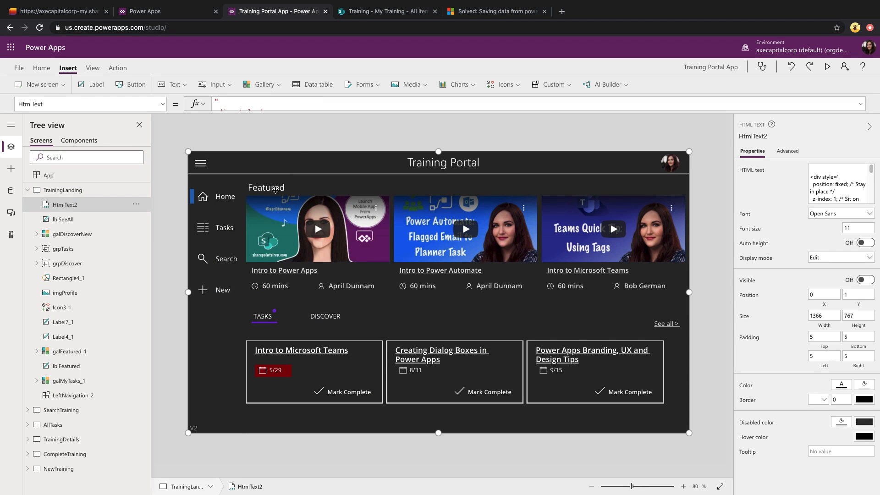
left_click(63, 190)
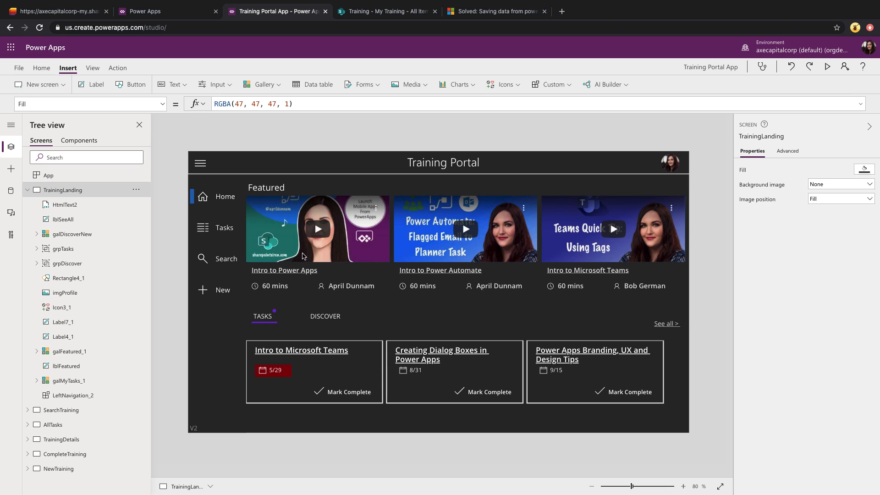
mouse_move(190, 248)
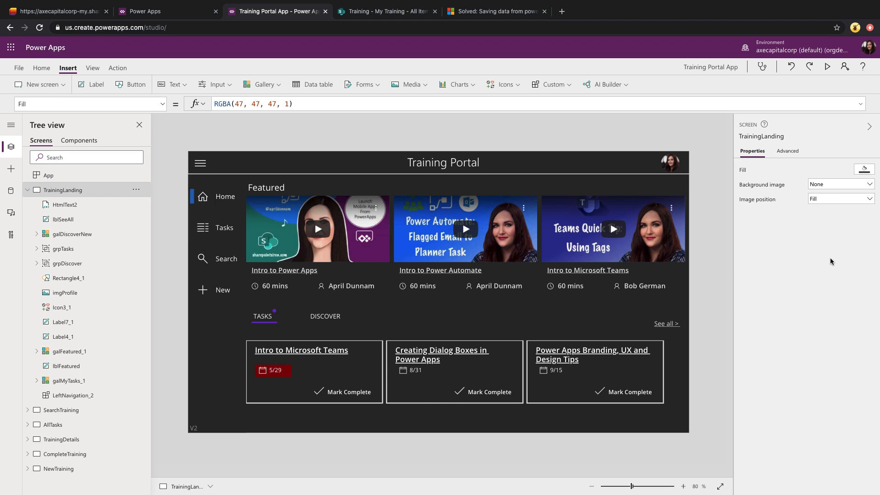
left_click(72, 380)
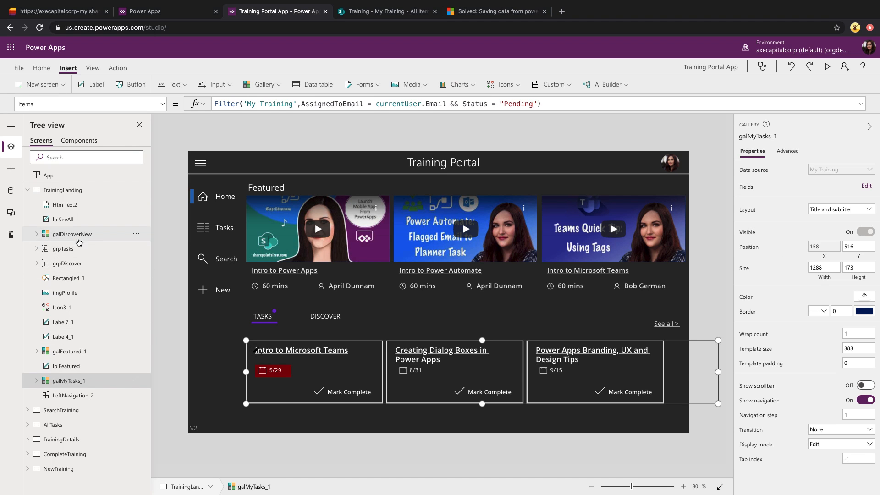
left_click(68, 350)
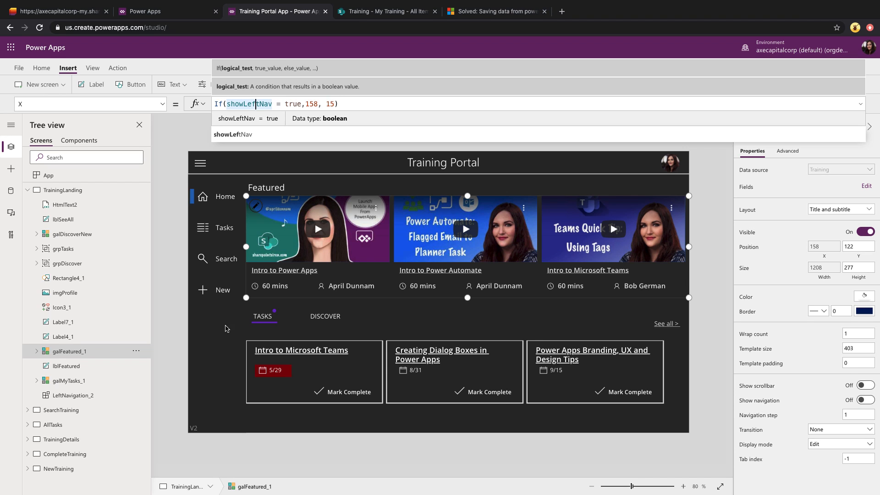
mouse_move(219, 393)
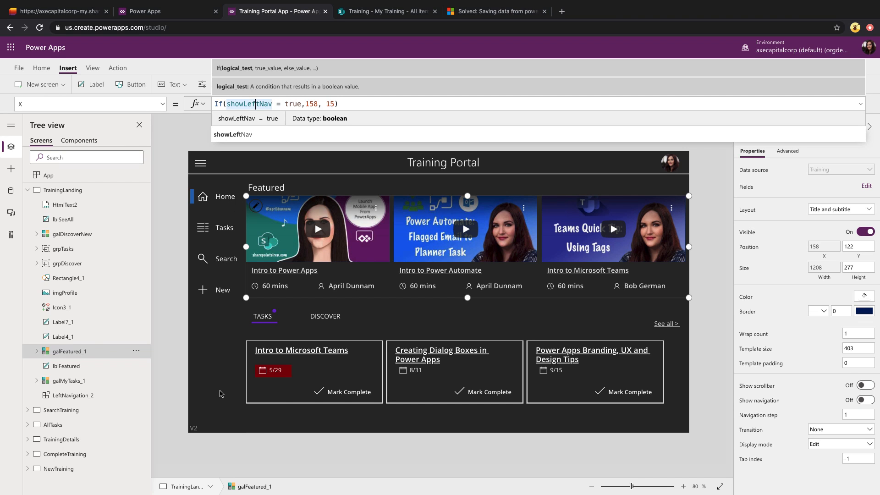
mouse_move(289, 223)
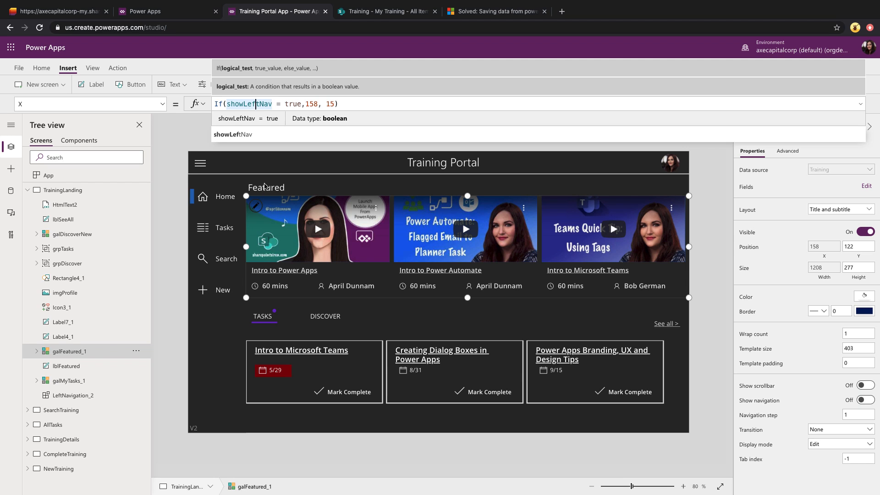
left_click(64, 204)
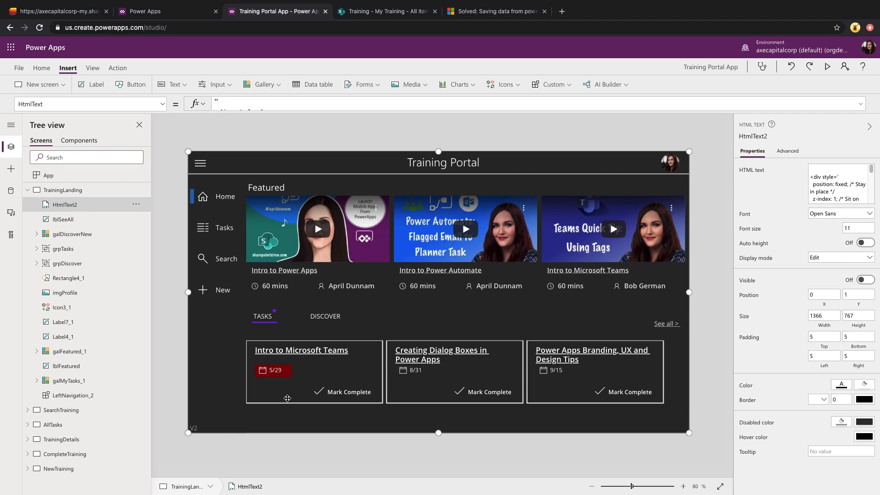
Preview the app, switching the landing screen to DISCOVER and back to TASKS, then return to editing
left_click(826, 66)
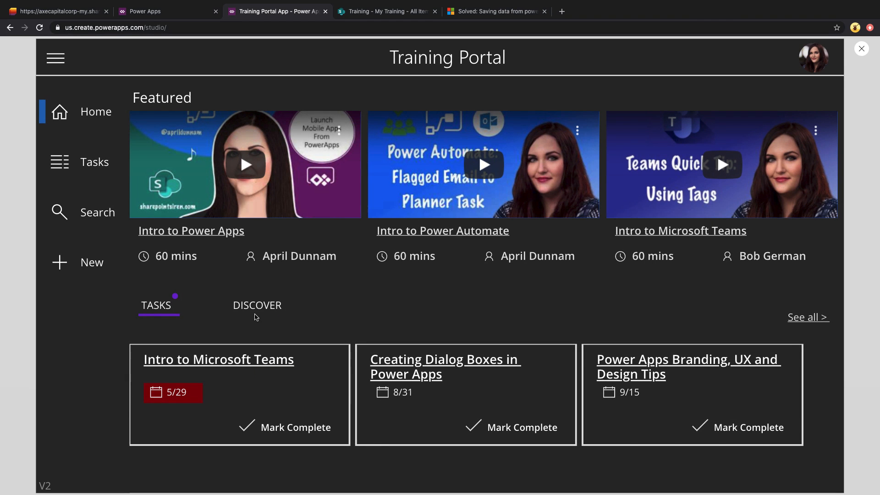
left_click(256, 305)
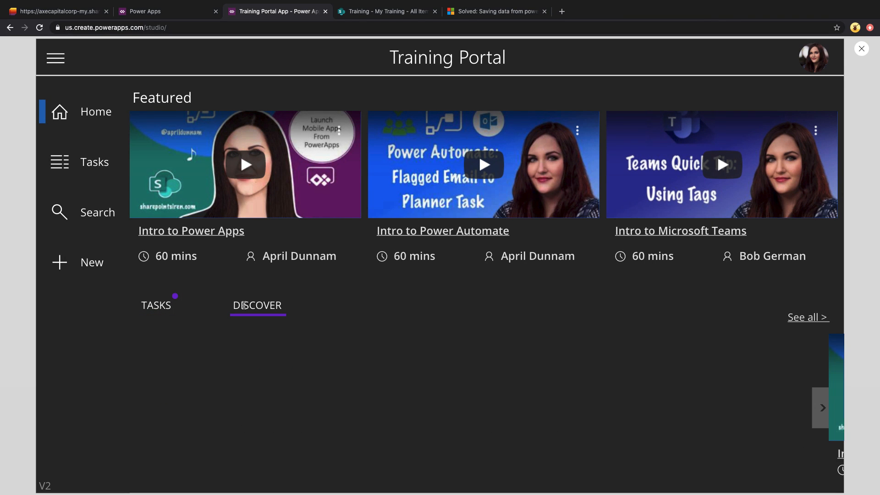
left_click(157, 305)
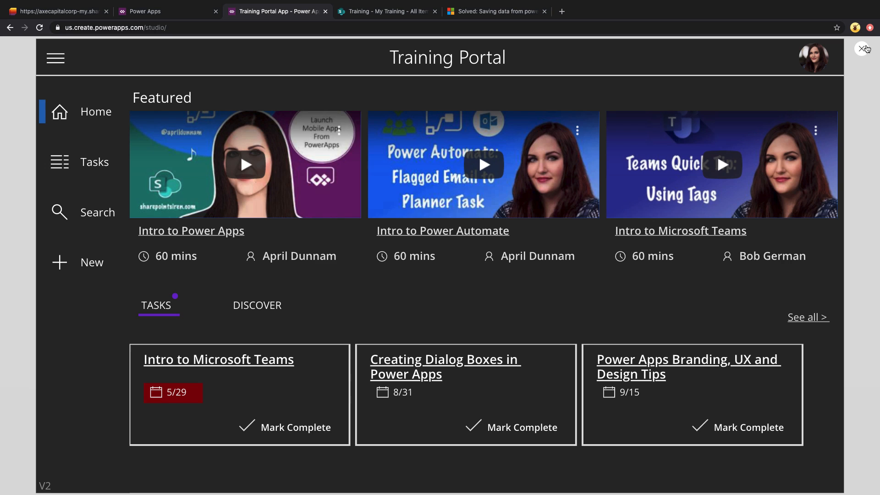
left_click(864, 48)
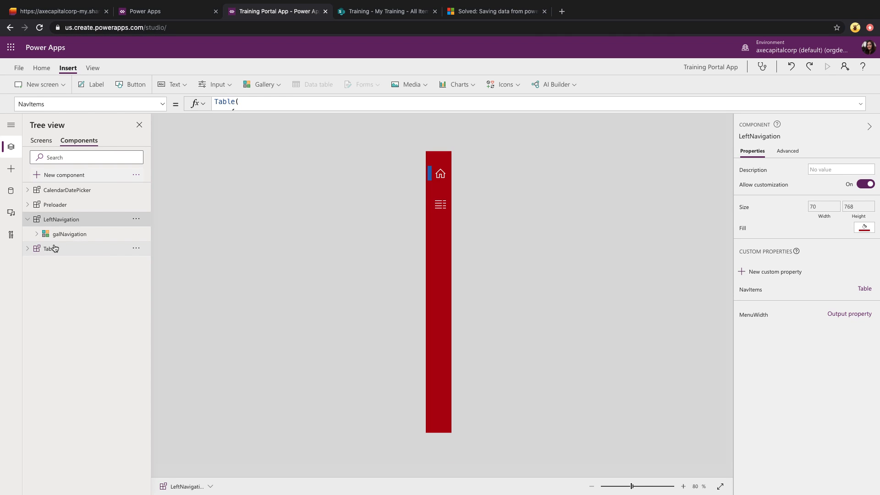
Show the Tabs component's underline Rectangle1 Visible formula, ThisItem.IsSelected, under the tab label
left_click(49, 248)
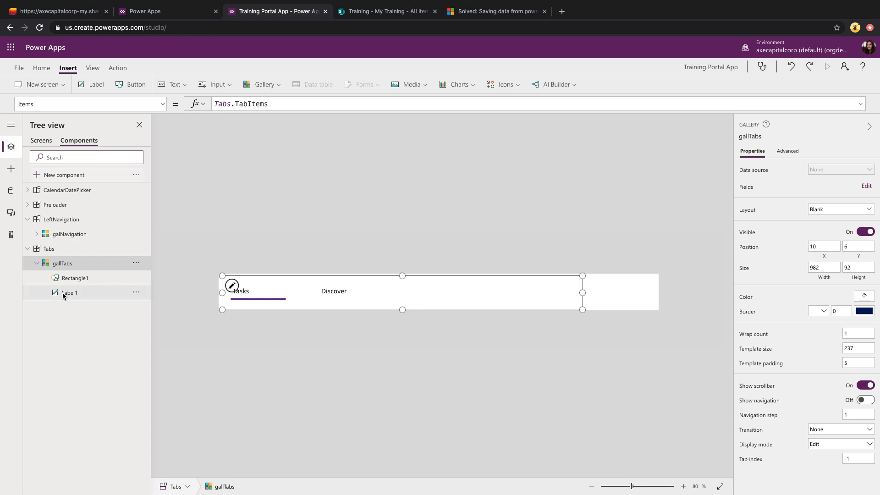
mouse_move(77, 296)
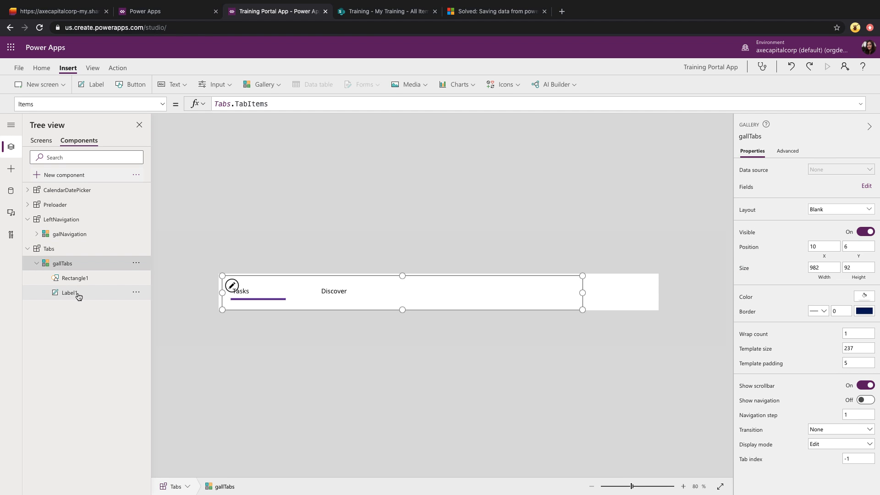
left_click(69, 292)
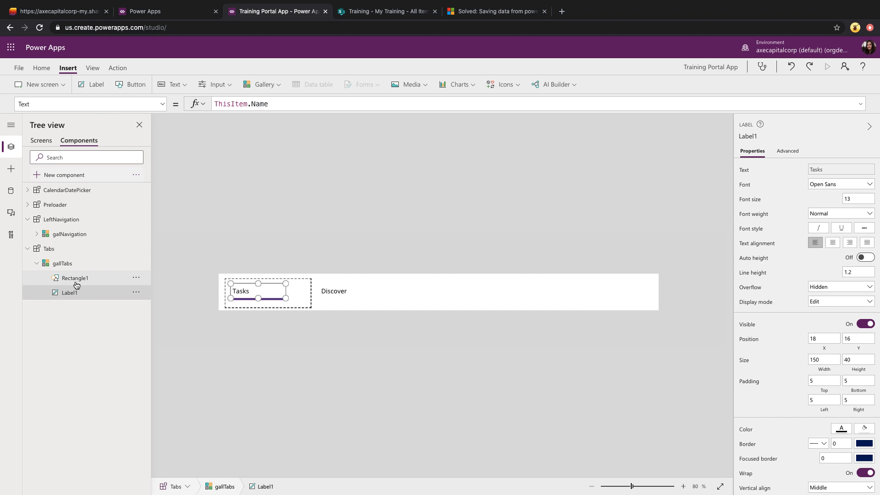
left_click(74, 278)
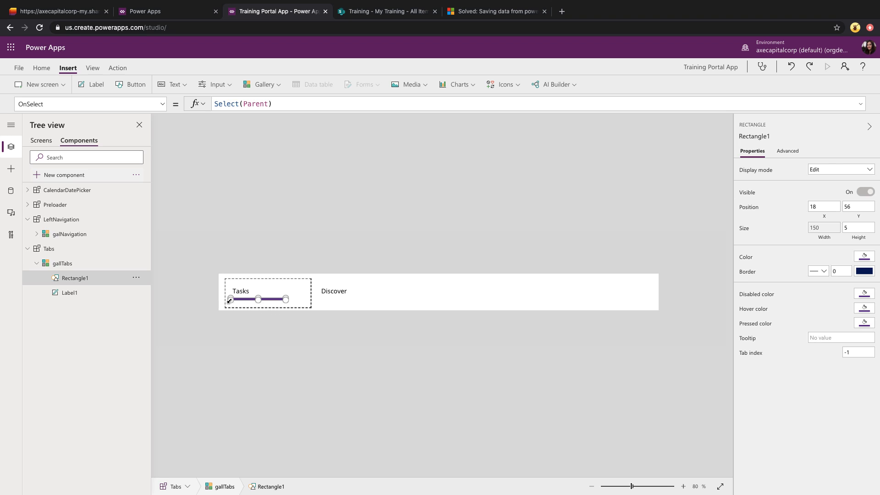
left_click(90, 103)
type("Visible")
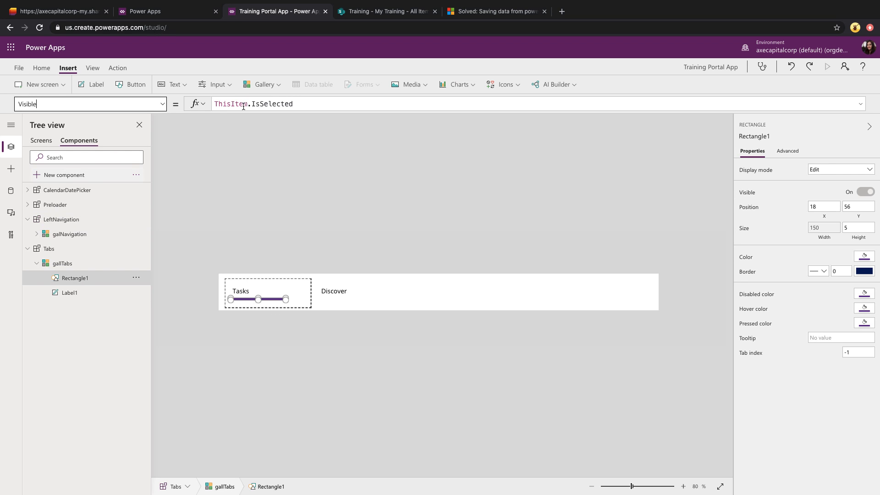
mouse_move(307, 103)
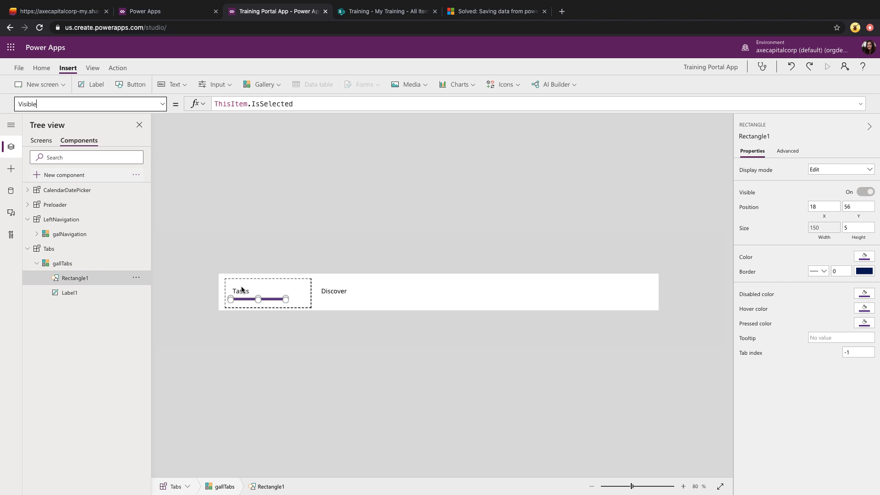
mouse_move(239, 297)
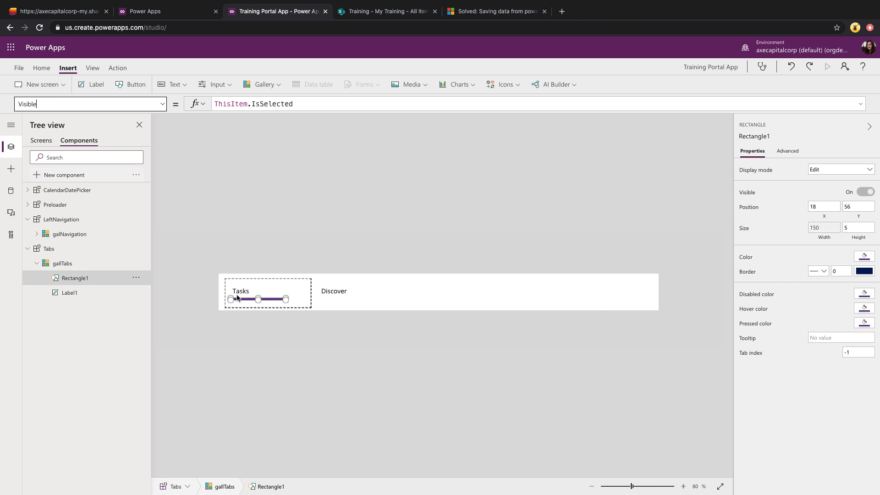
Review galFilterCategories' TemplateFill formula highlighting the selected category on SearchTraining
left_click(40, 141)
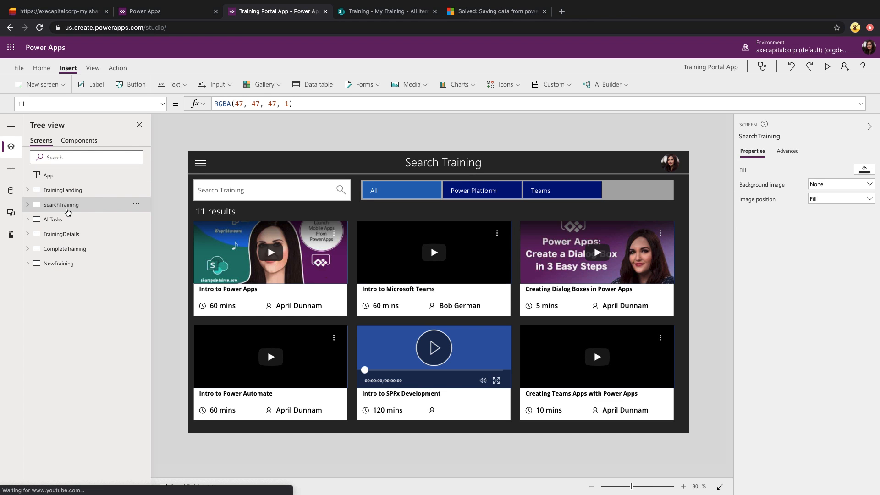
mouse_move(827, 66)
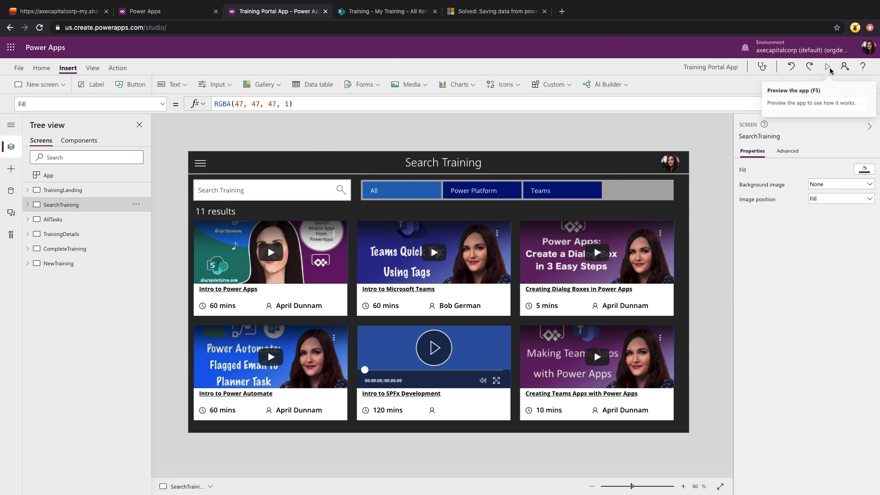
left_click(827, 67)
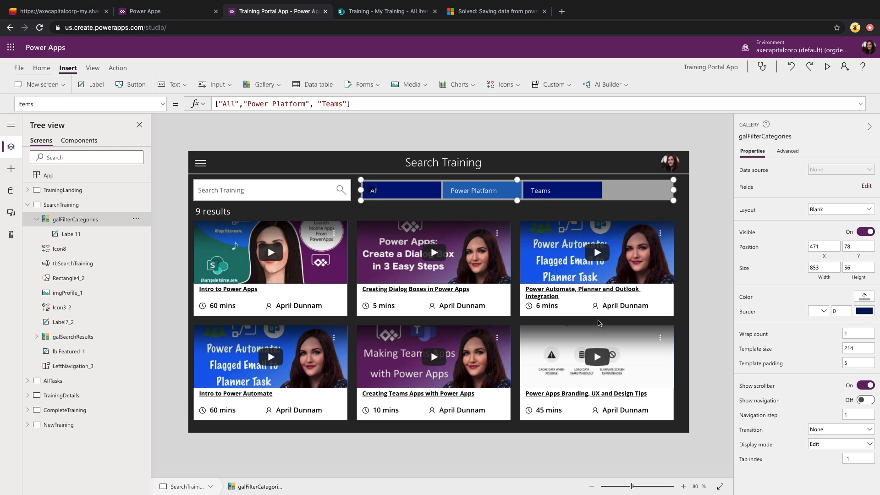
mouse_move(645, 194)
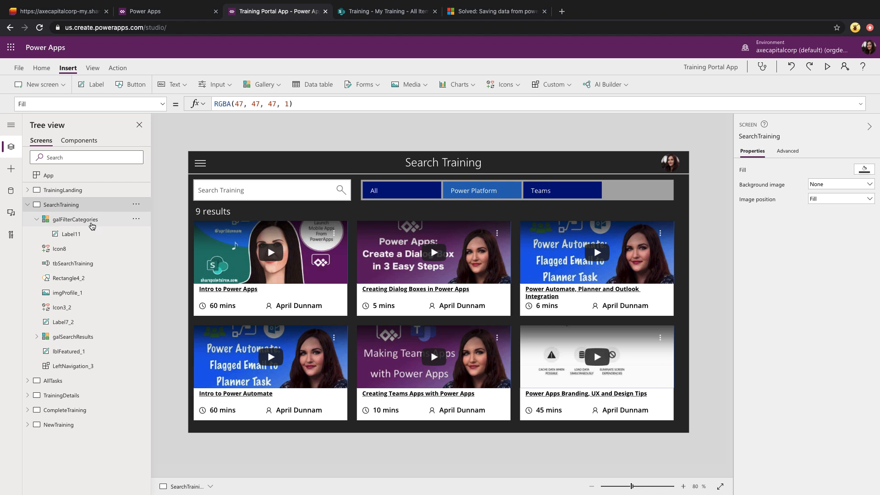
left_click(74, 219)
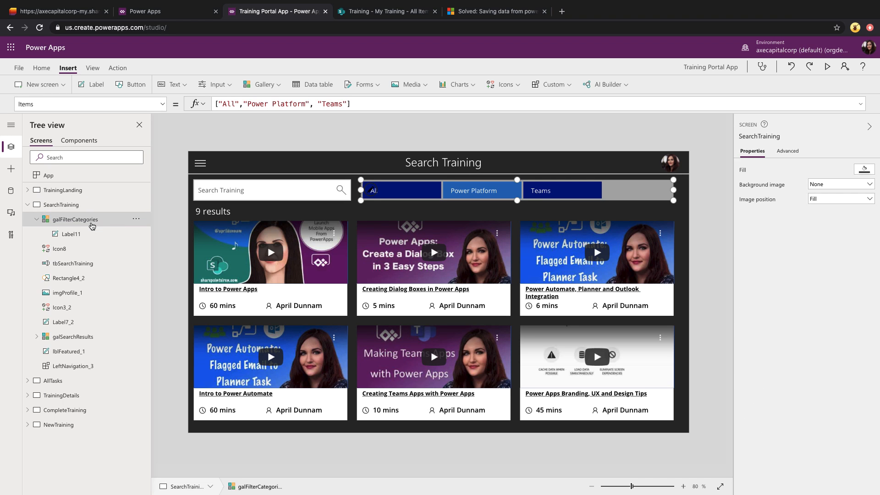
left_click(73, 219)
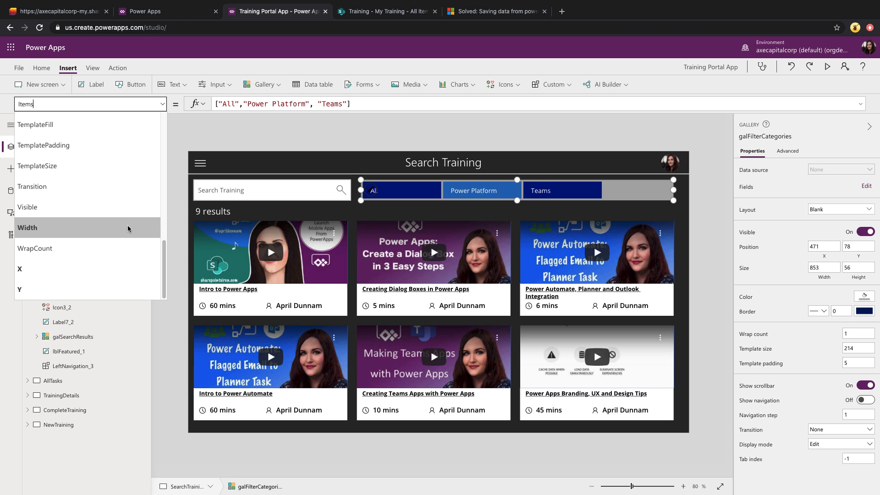
mouse_move(77, 124)
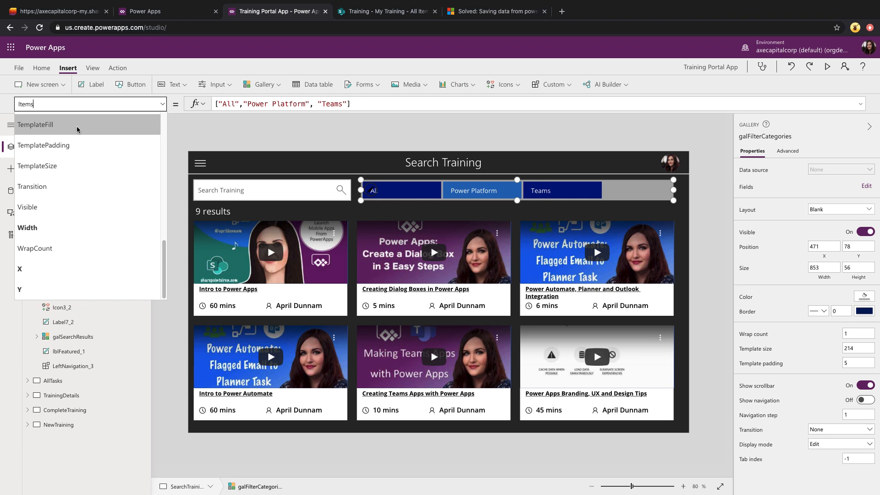
left_click(35, 124)
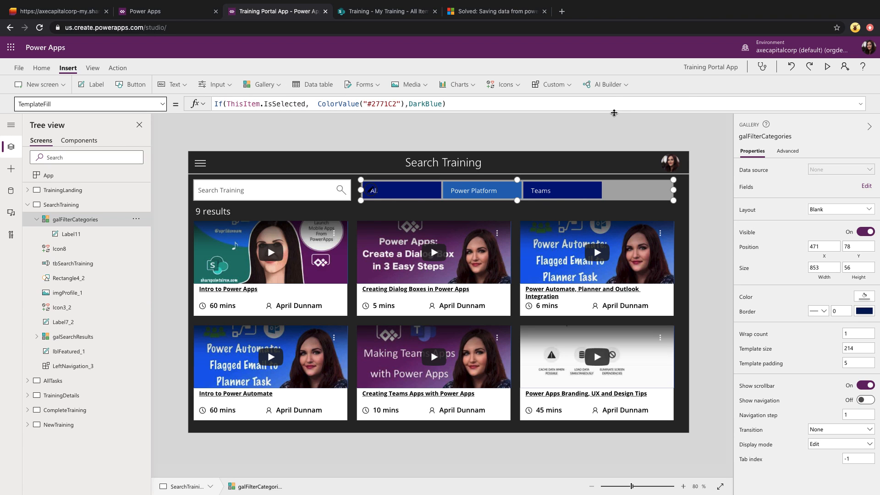
mouse_move(610, 106)
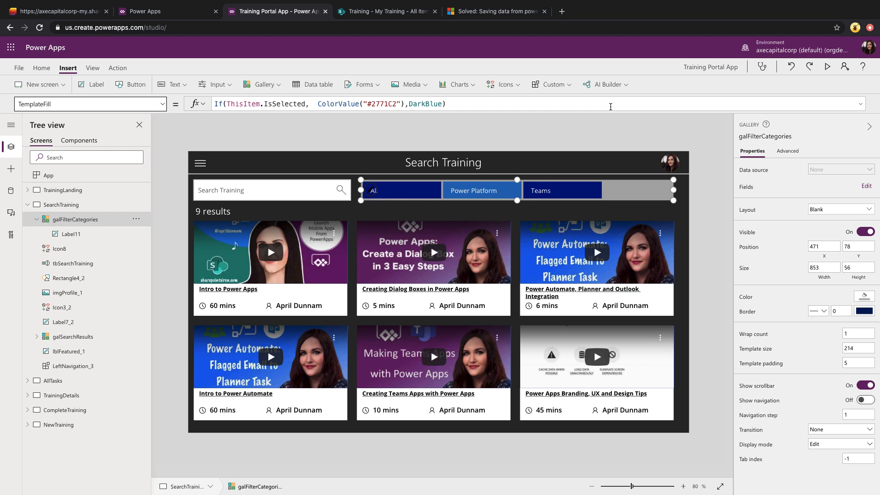
Save the app with Ctrl+S and preview the Teams-filtered search results
key("ctrl+s")
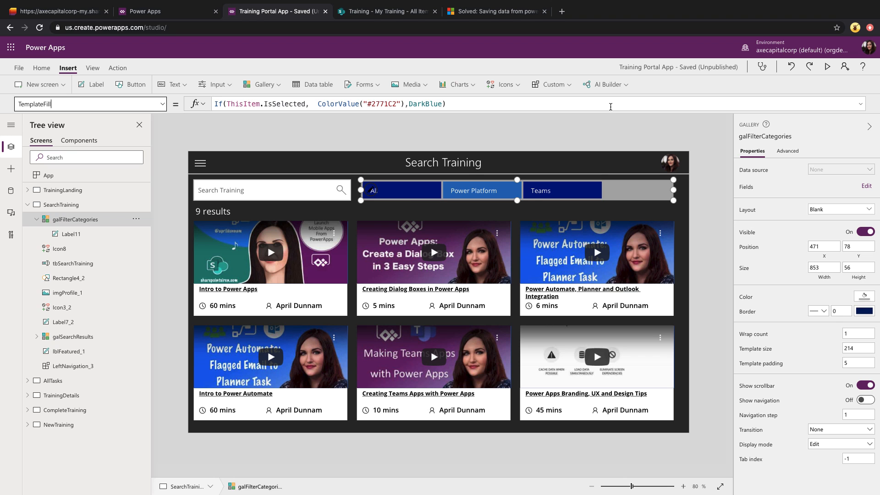
left_click(826, 67)
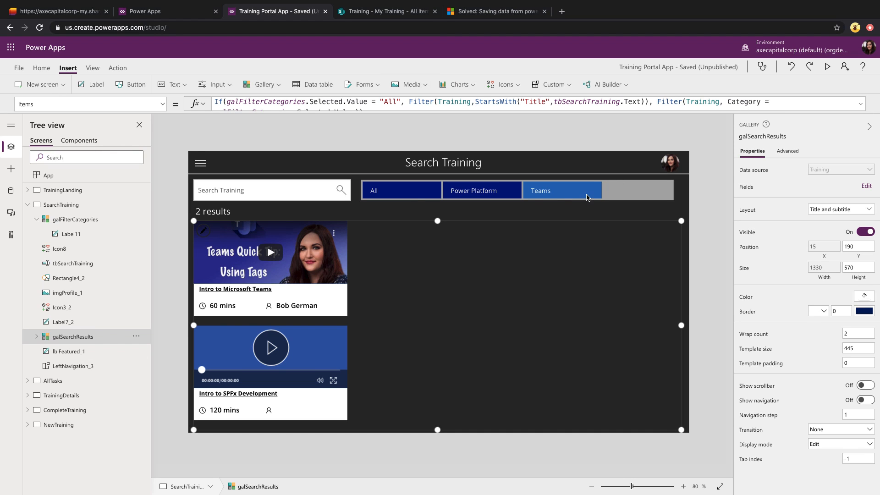
mouse_move(858, 106)
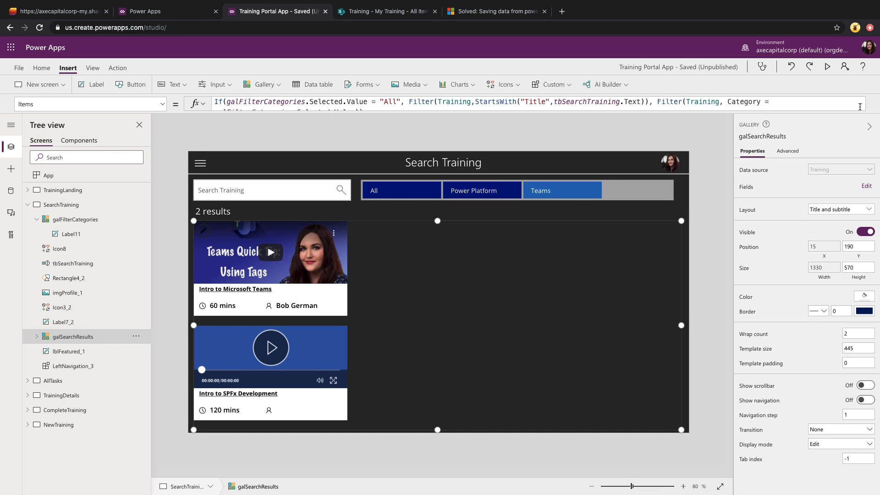
mouse_move(108, 121)
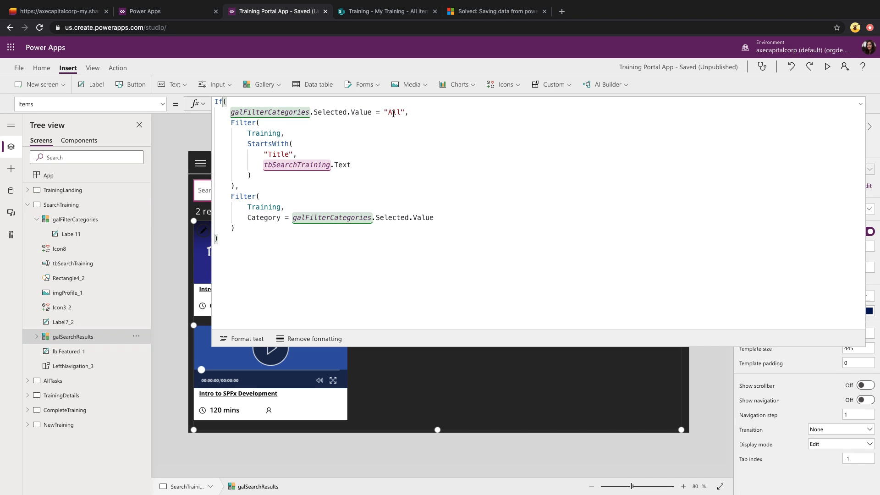
left_click(279, 174)
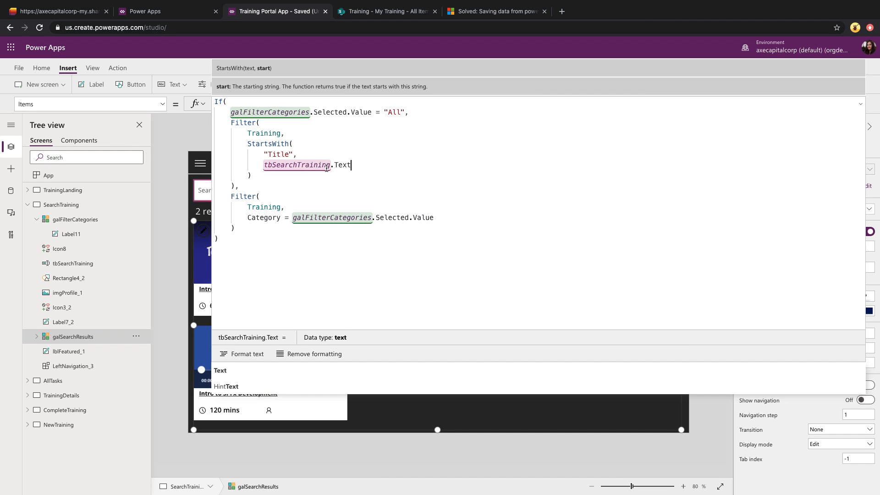
double_click(395, 112)
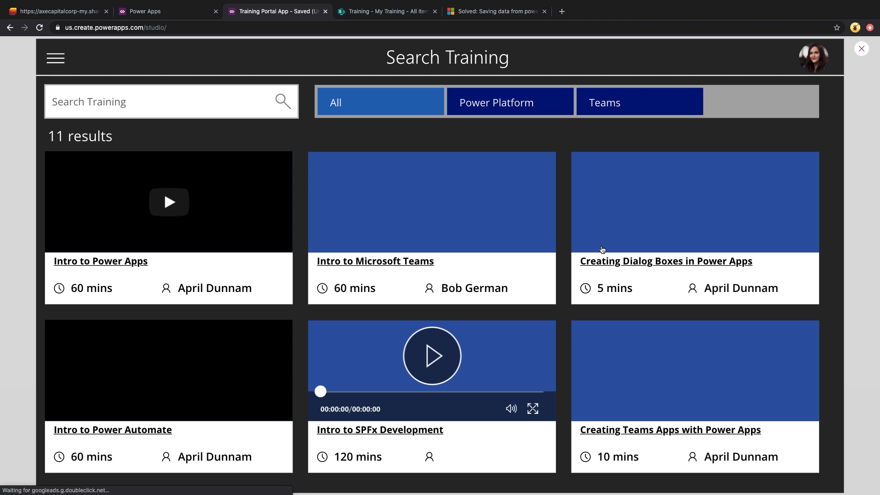
left_click(860, 48)
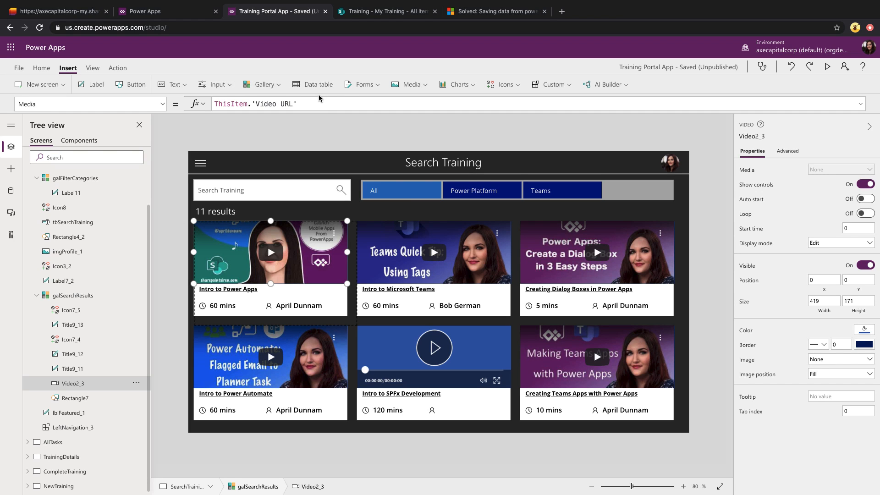
left_click(410, 85)
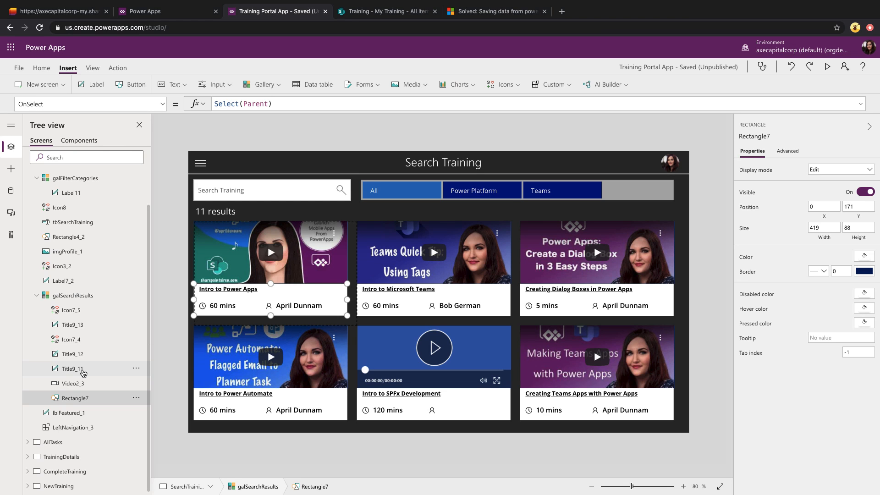
left_click(71, 368)
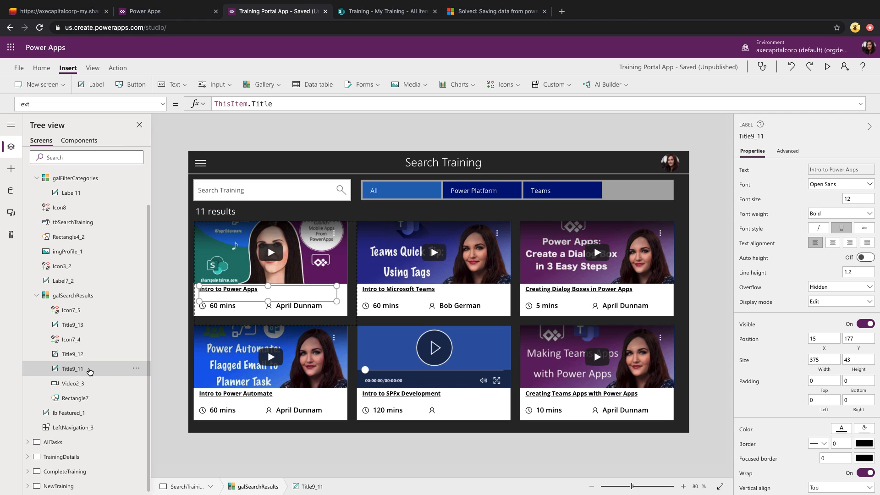
mouse_move(72, 354)
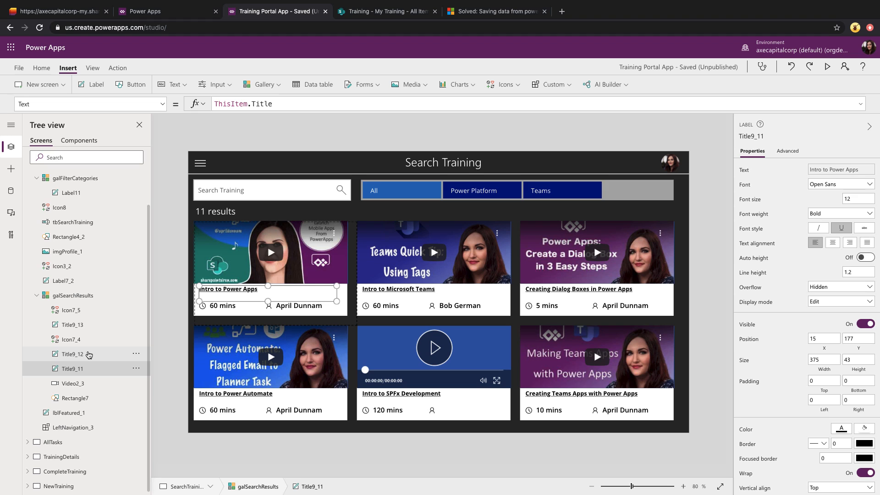
left_click(73, 354)
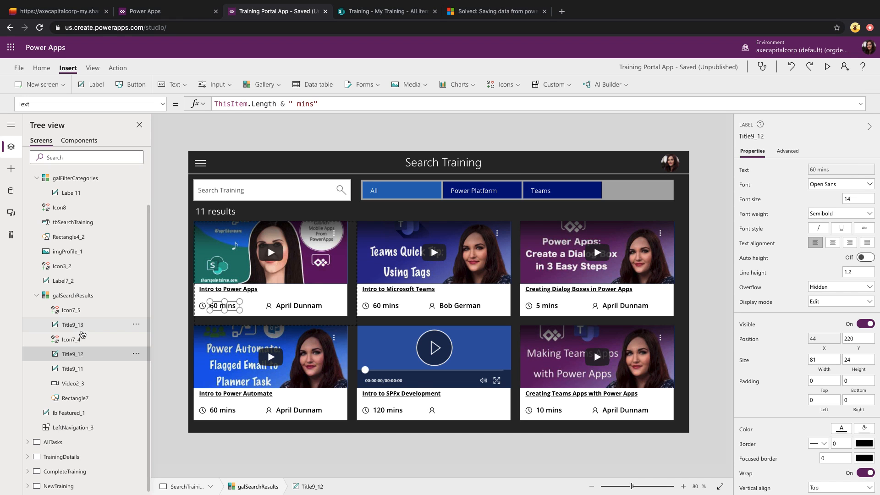
left_click(72, 339)
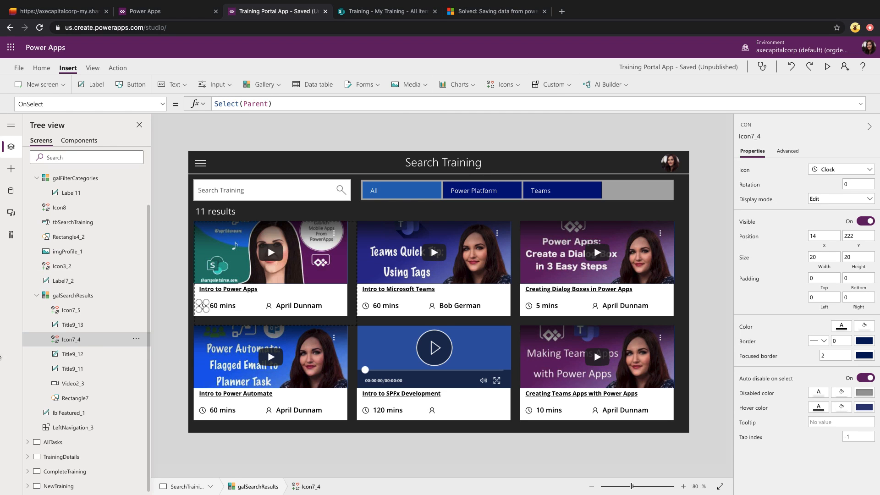
left_click(299, 305)
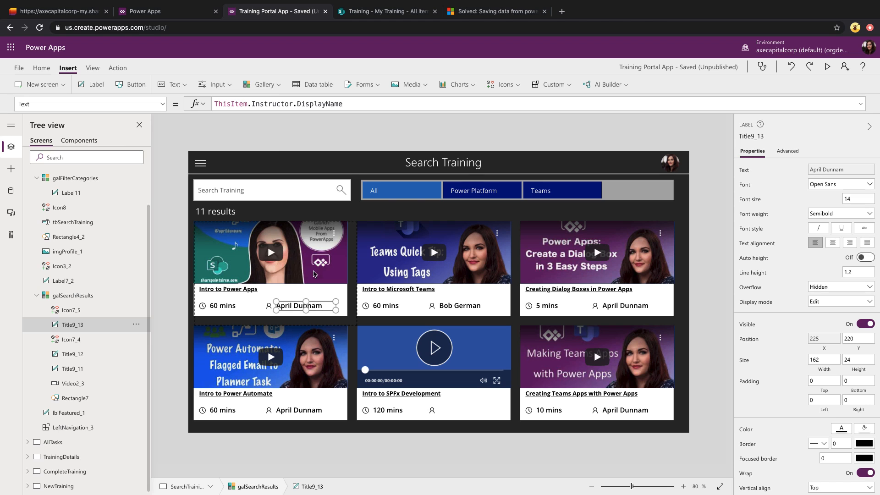
left_click(71, 309)
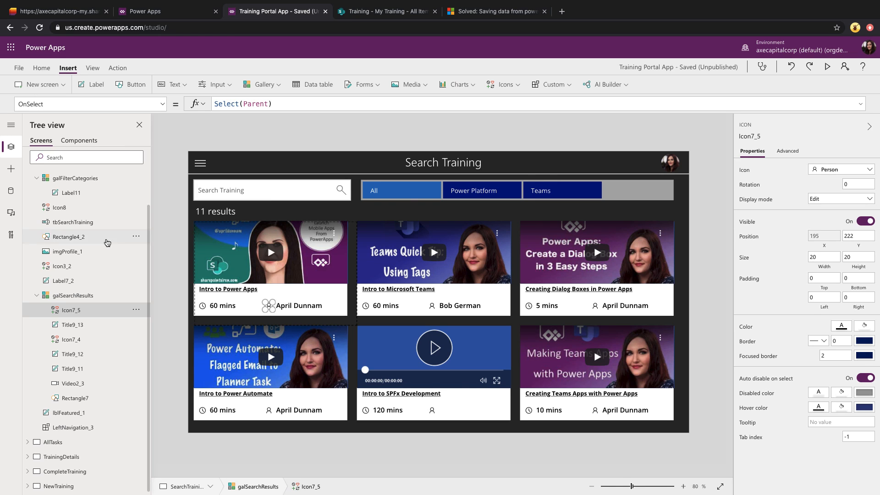
left_click(53, 219)
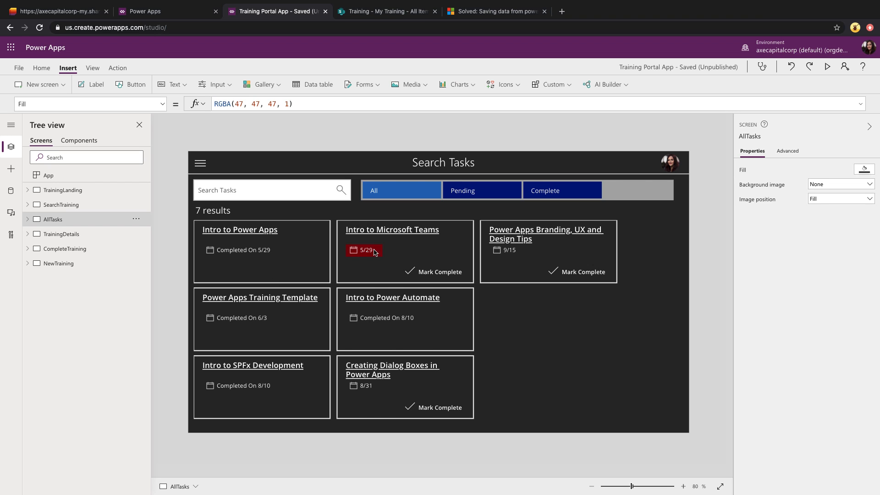
mouse_move(384, 256)
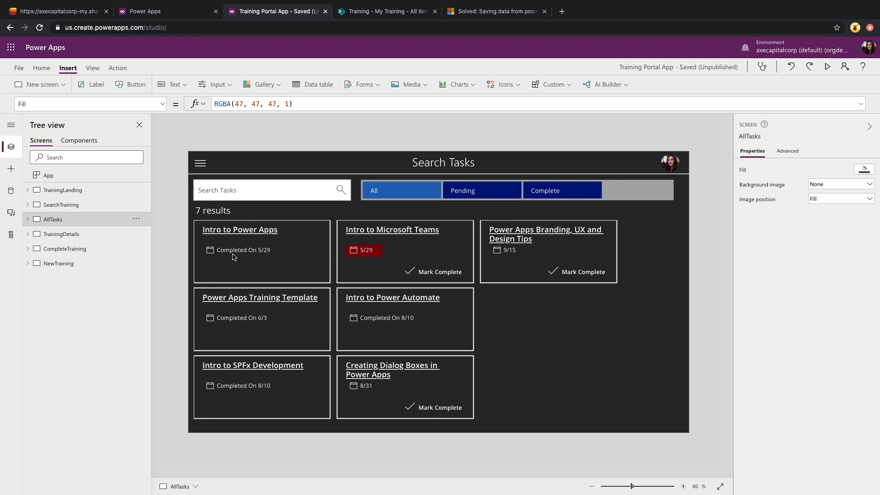
mouse_move(232, 257)
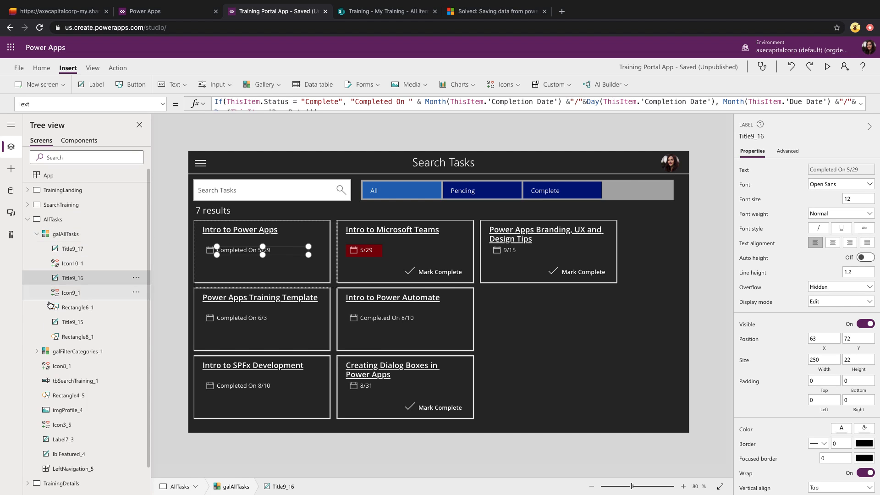
Check Rectangle8_1's border thickness and select the Title9_16 date label on the task card
left_click(77, 337)
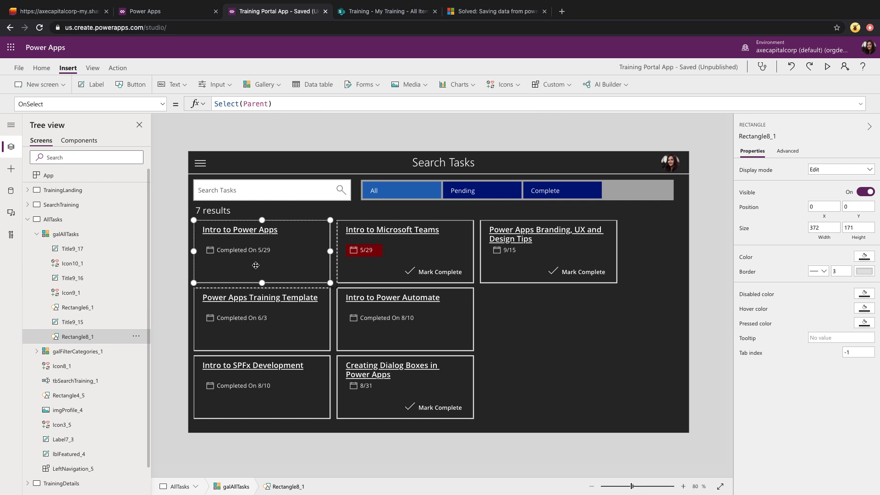
left_click(840, 271)
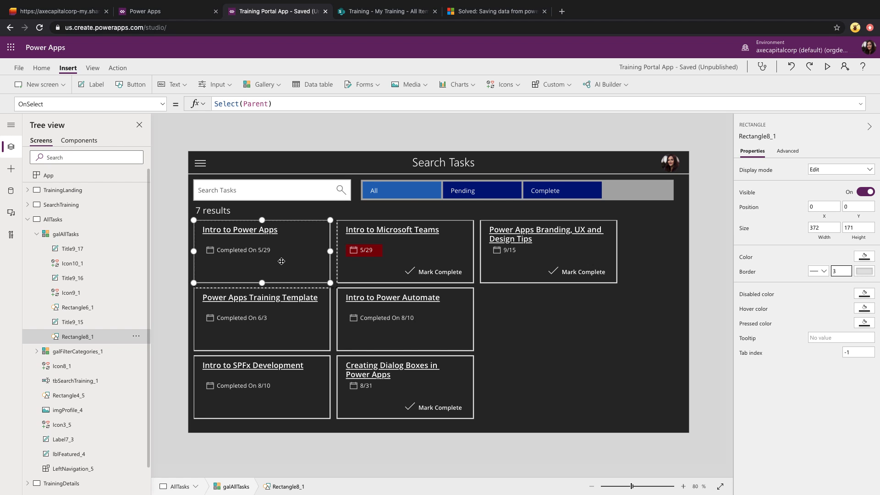
mouse_move(290, 310)
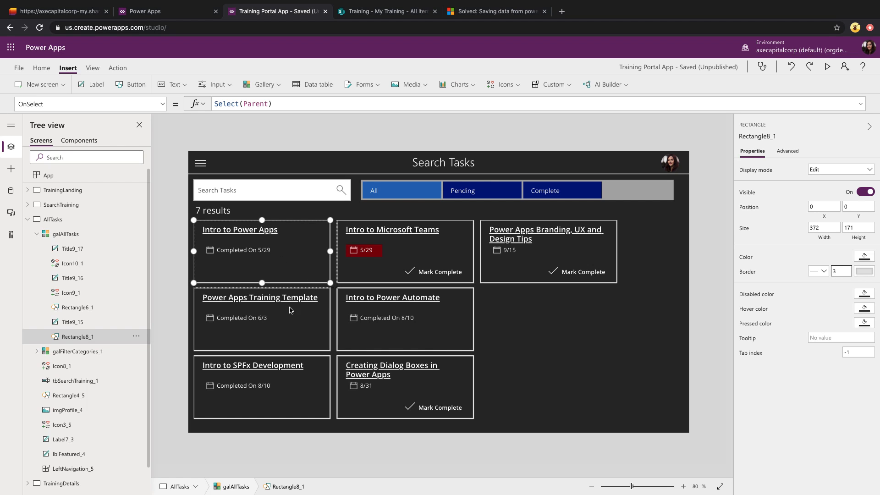
mouse_move(93, 313)
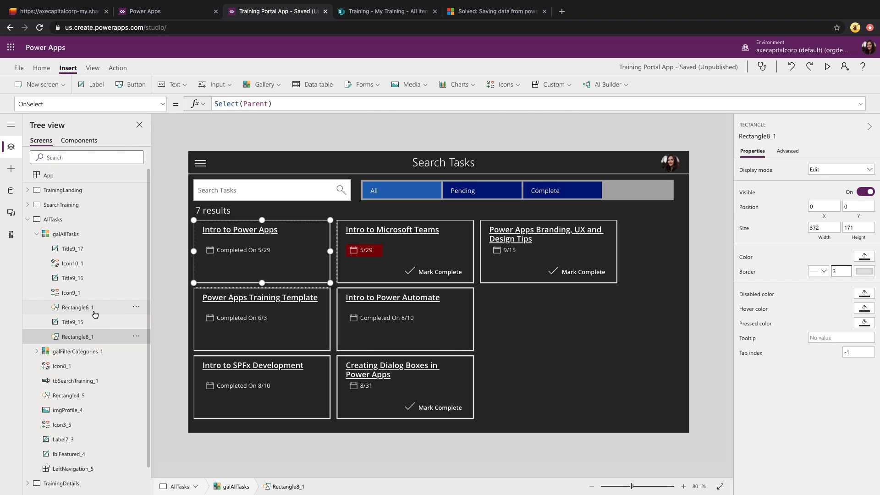
left_click(77, 307)
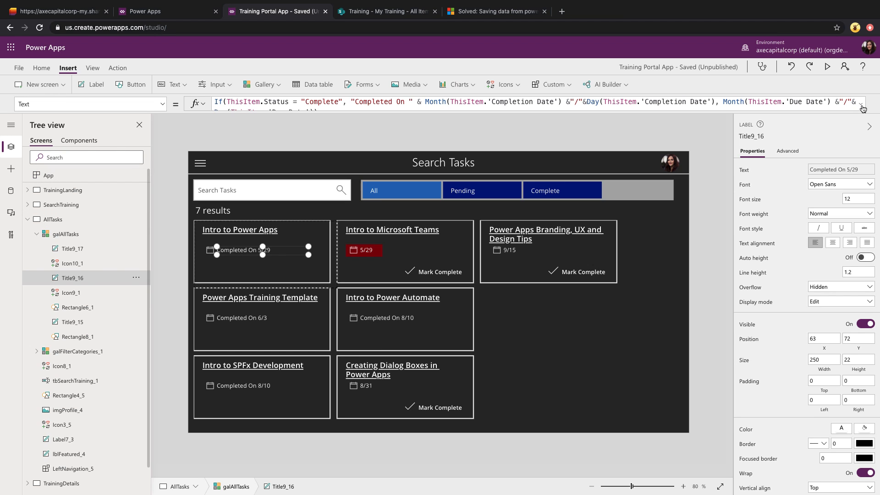
Expand the date label's If formula bar to read completion-date versus due-date branches
left_click(860, 105)
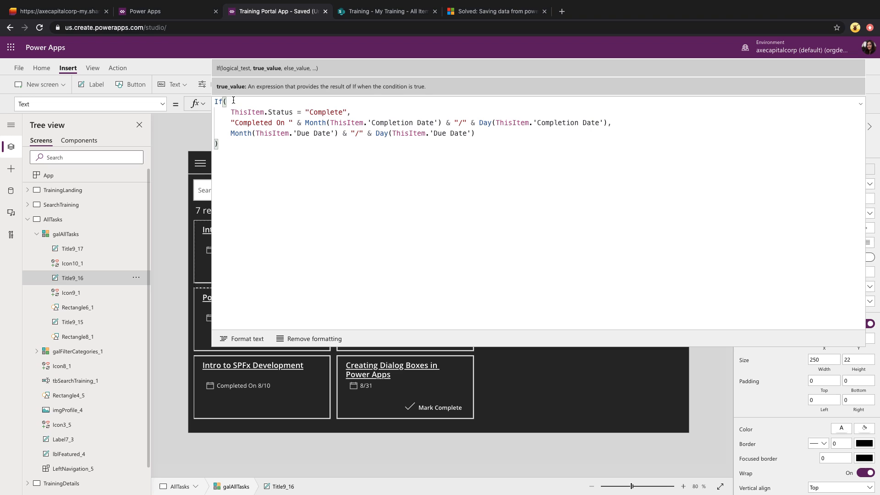
mouse_move(367, 113)
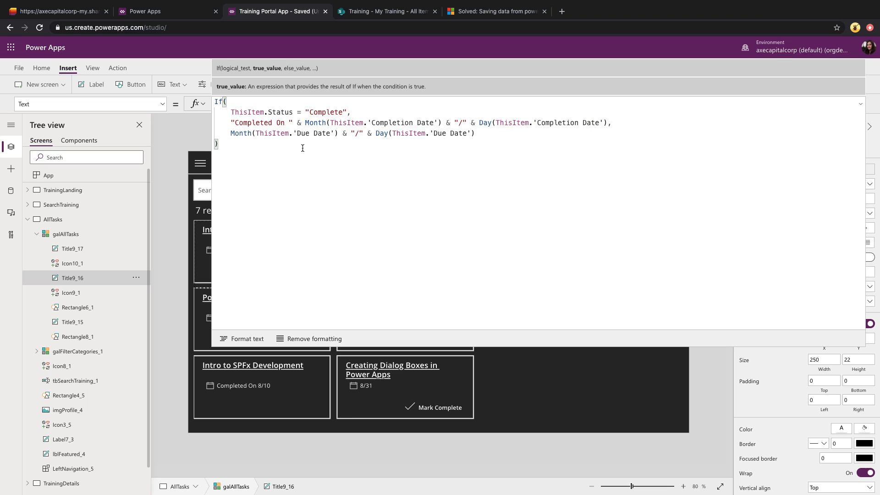
mouse_move(548, 150)
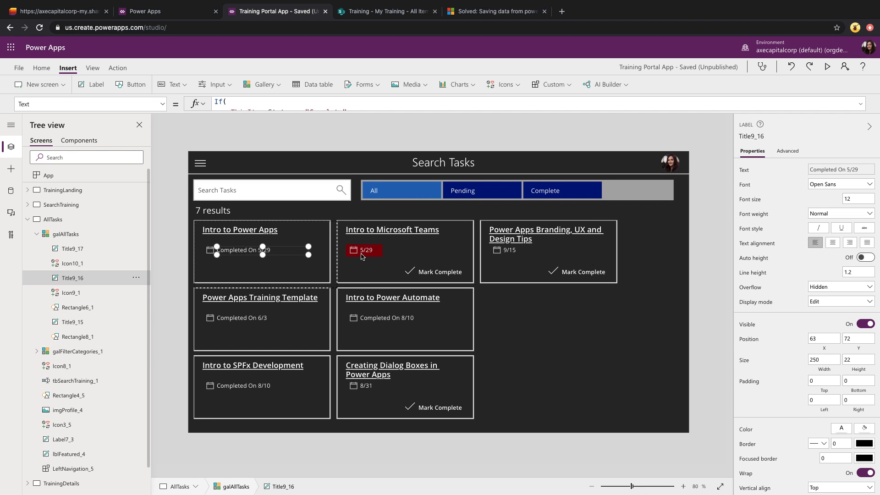
left_click(76, 307)
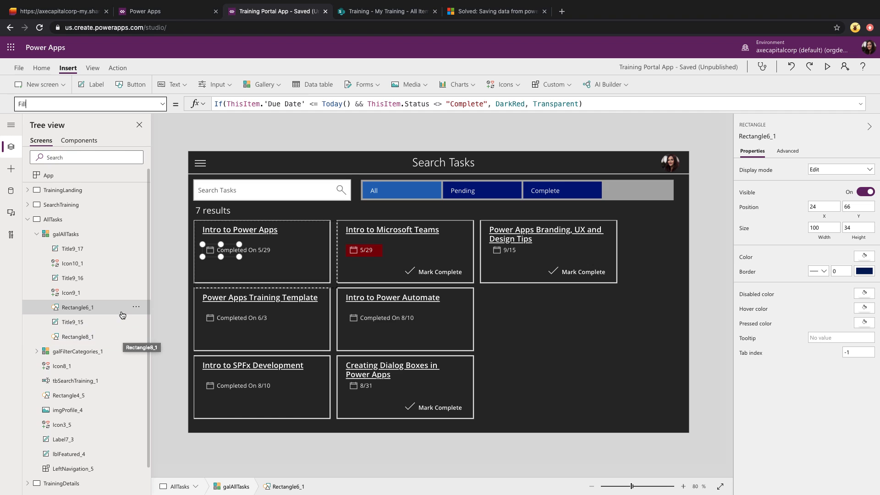
mouse_move(138, 277)
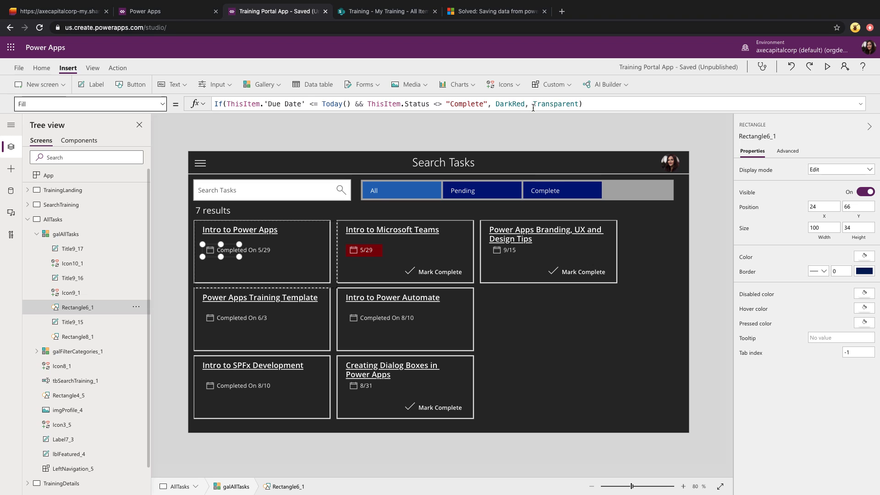
left_click(511, 104)
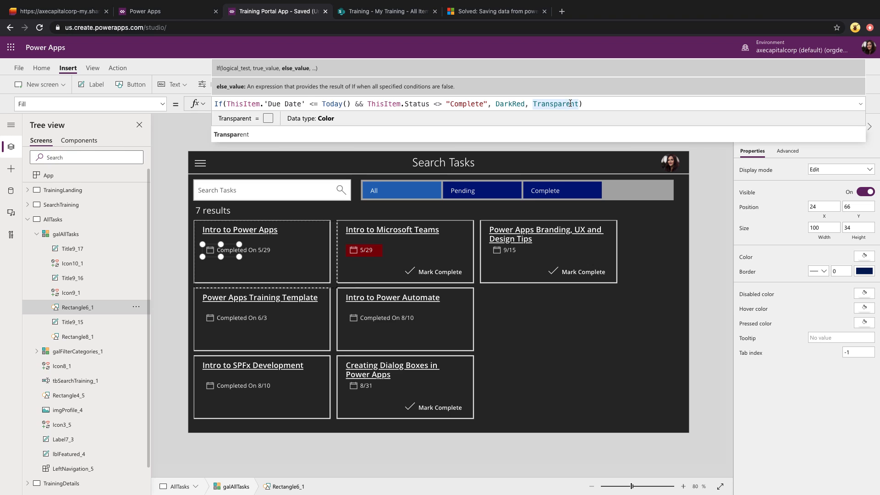
double_click(556, 104)
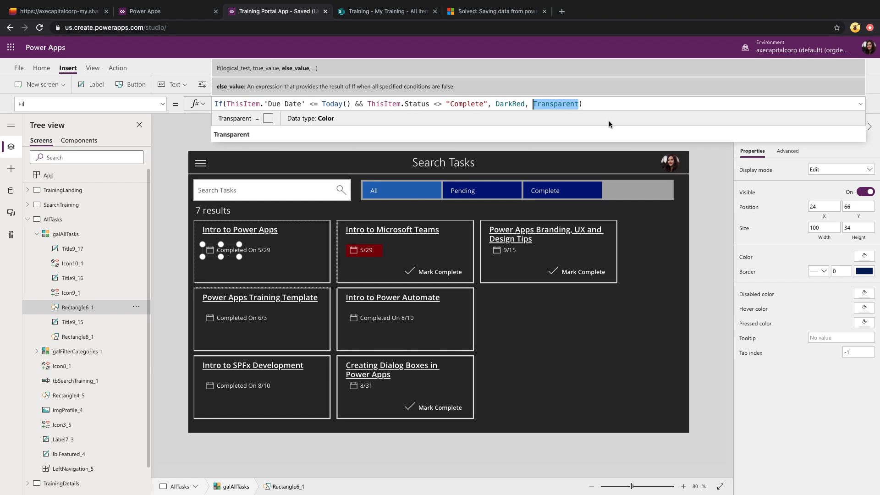
type("Green")
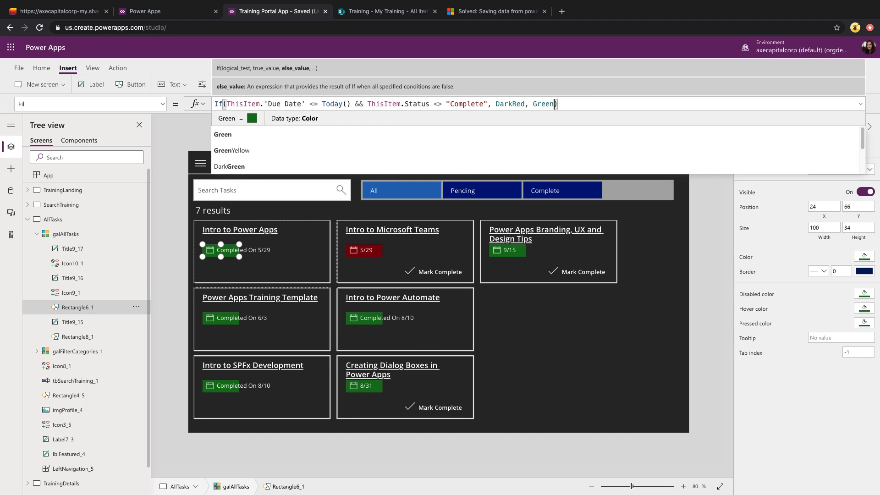
key("Backspace")
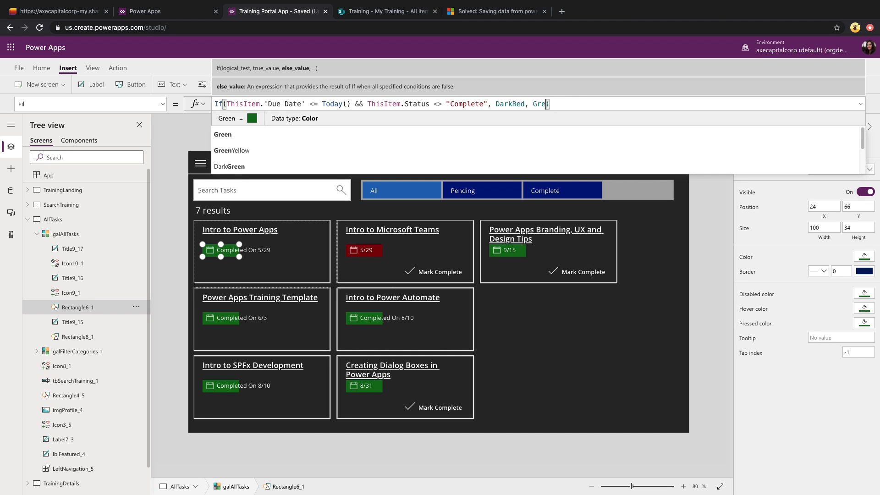
type("Transparent")
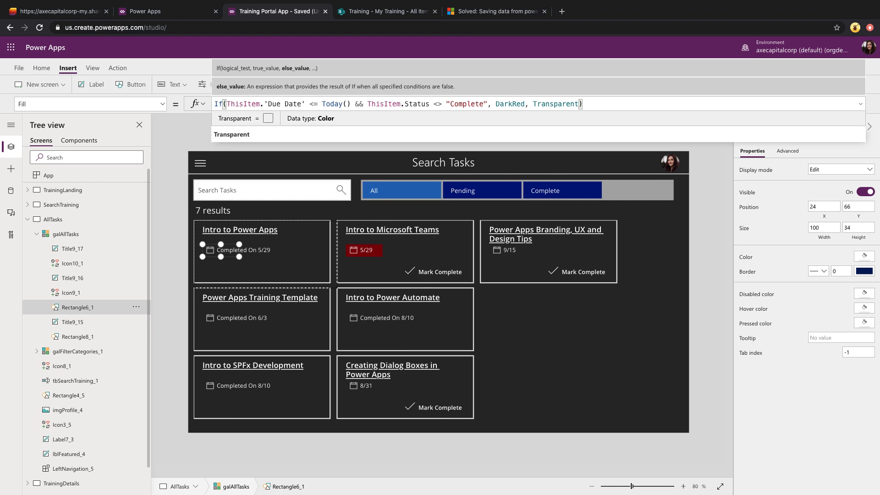
mouse_move(609, 124)
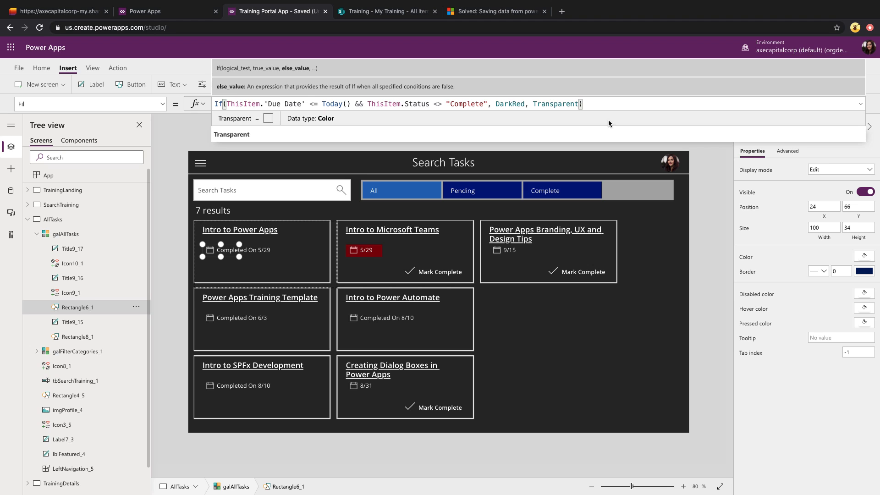
mouse_move(198, 161)
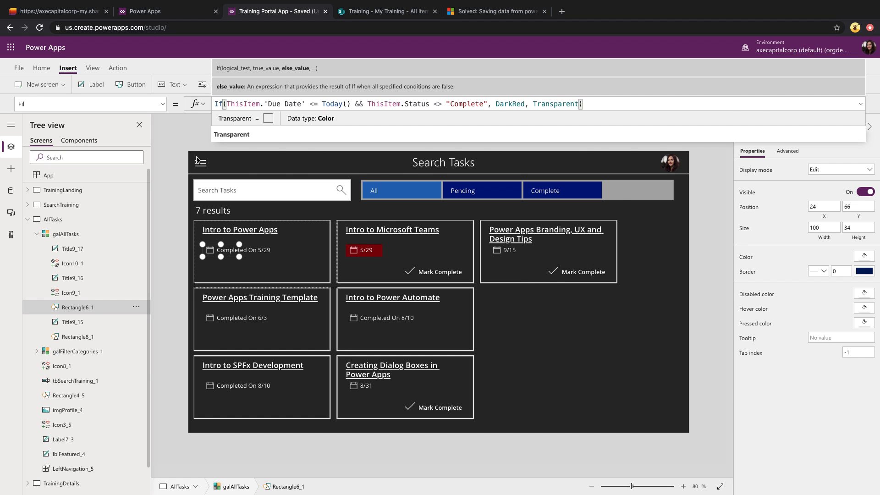